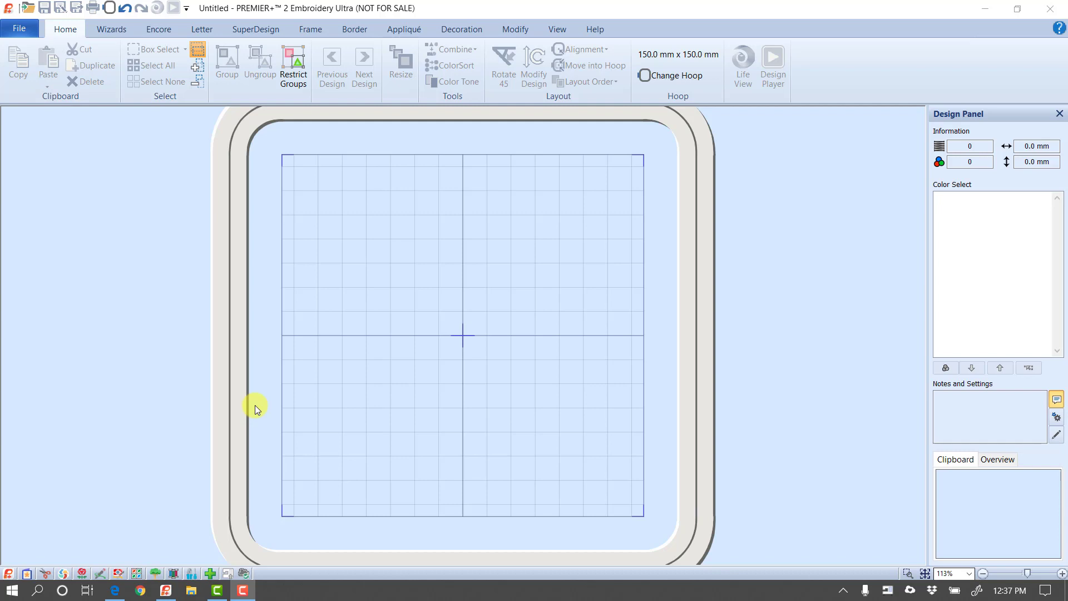
mouse_move(143, 279)
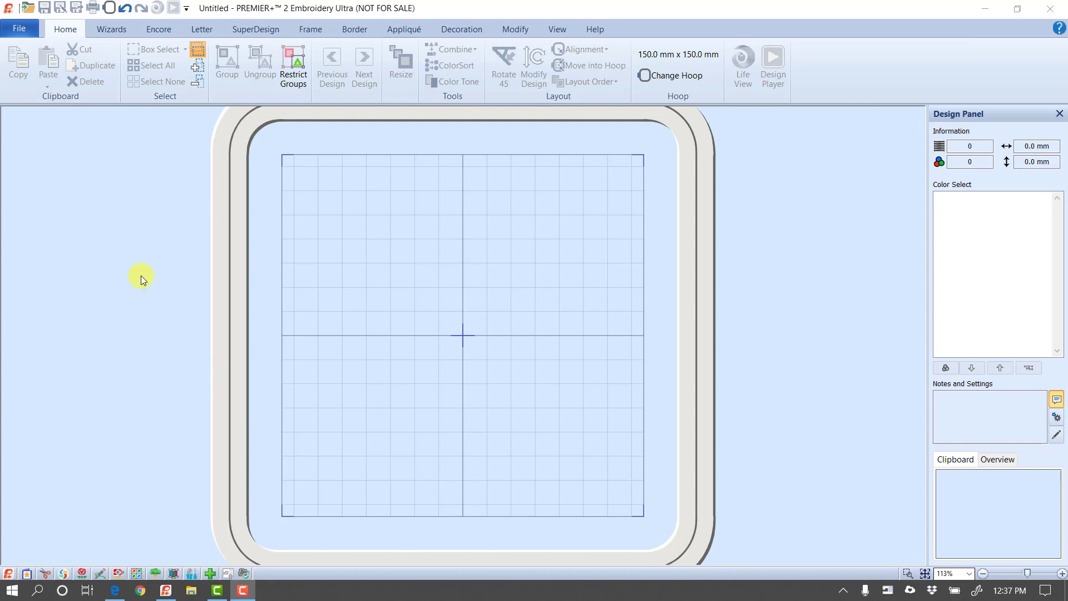
mouse_move(20, 29)
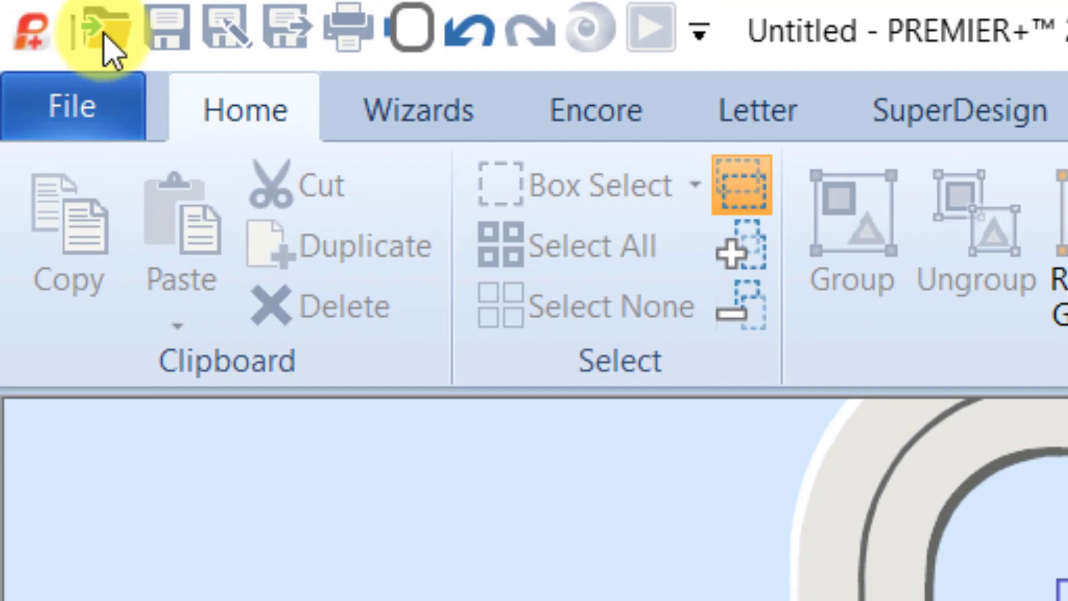
- Browse the Leisure sample folder and select Hot Air Balloons.vp4, showing its preview
click(99, 31)
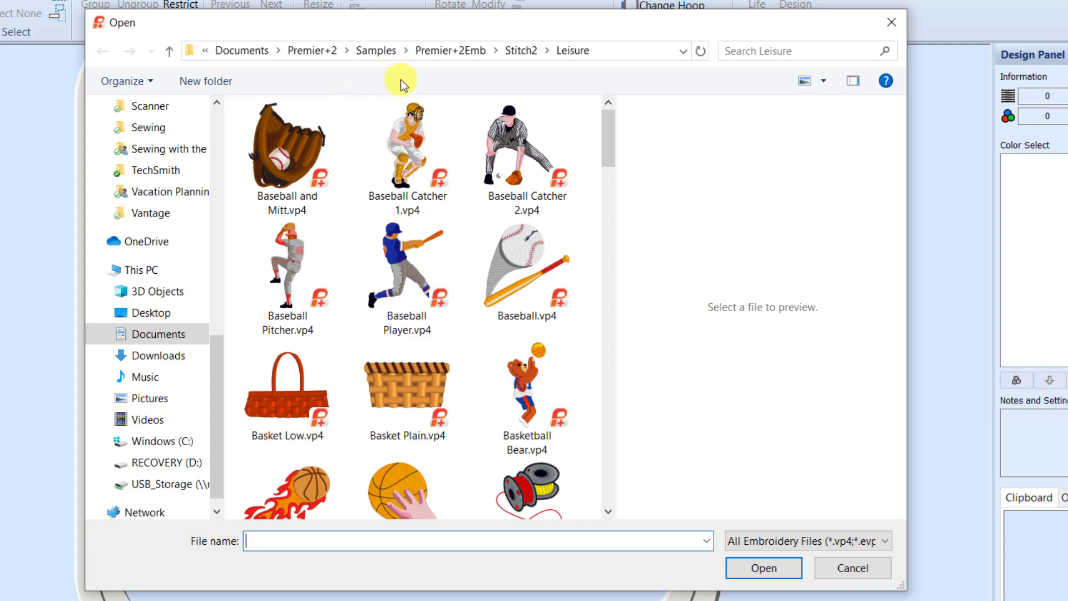
mouse_move(456, 73)
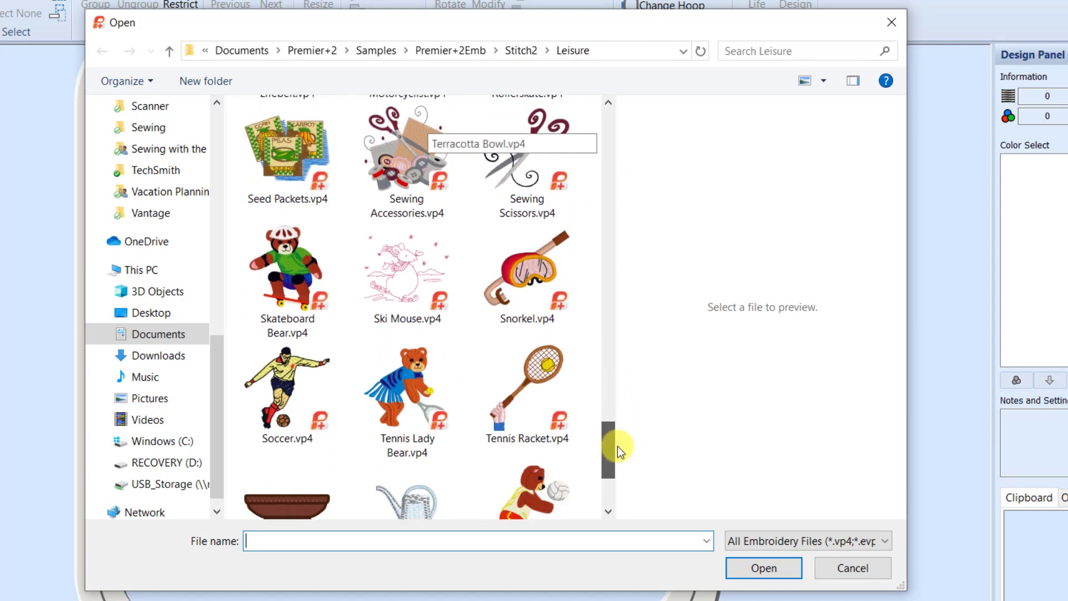
drag(609, 452, 607, 392)
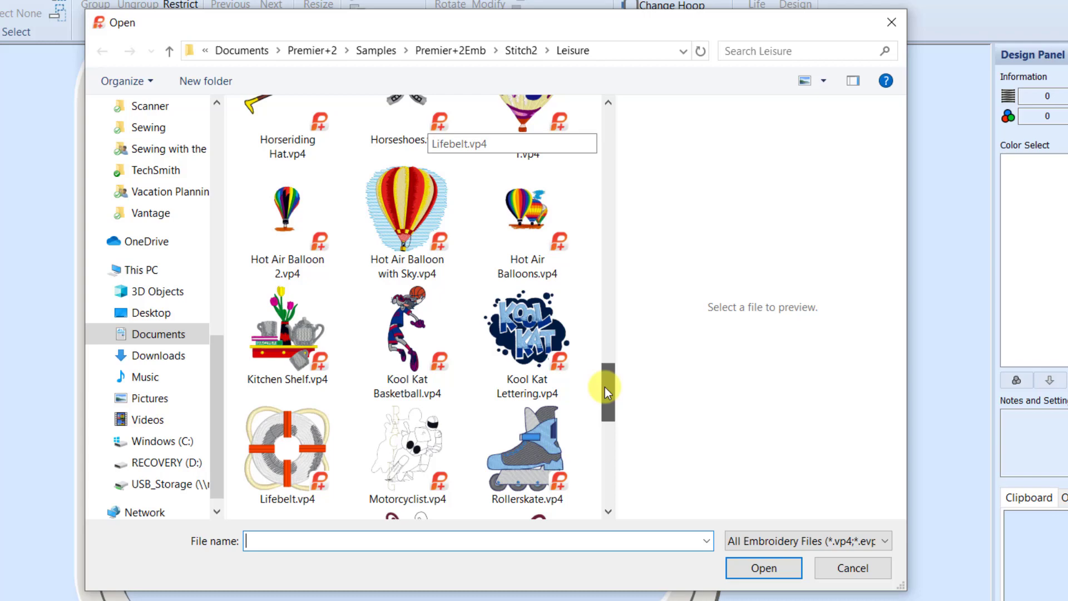
click(526, 228)
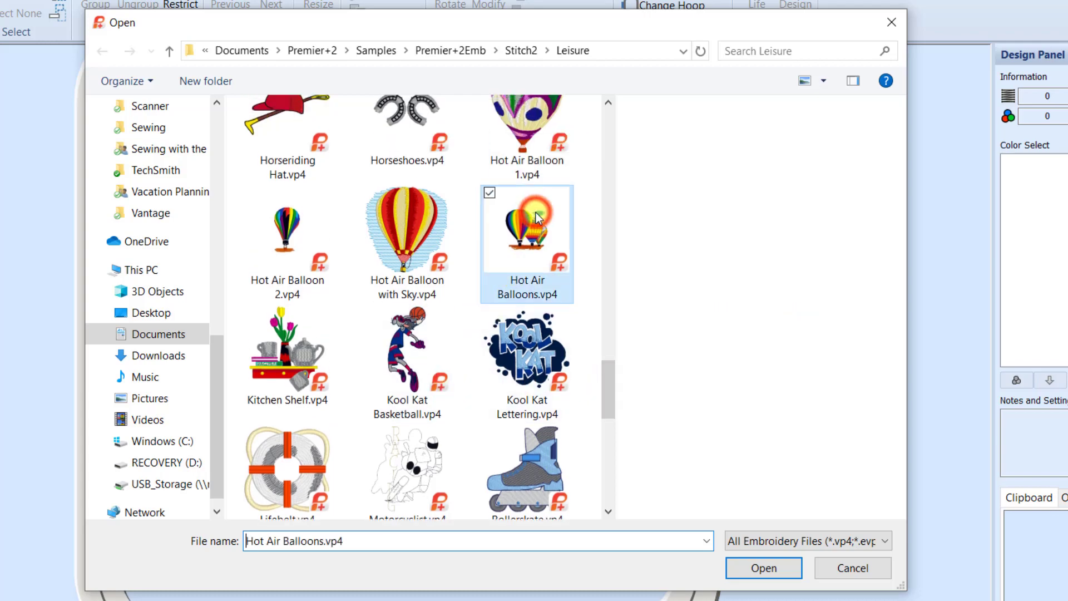
click(764, 567)
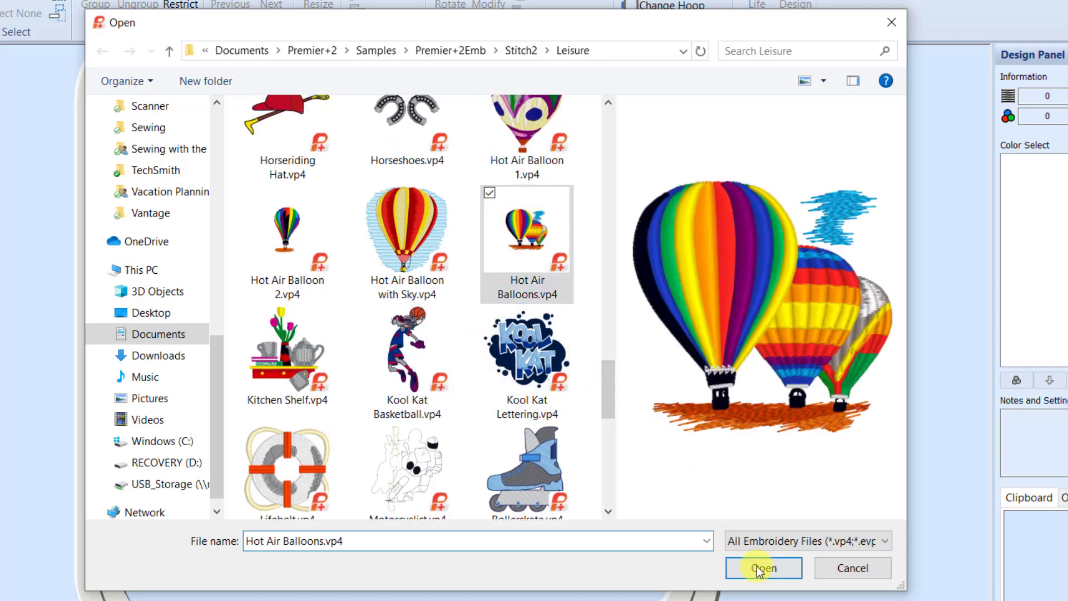
- Load the design into the hoop and confirm colour 3 is Sulky Rayon 1277 Ivy Green
click(763, 568)
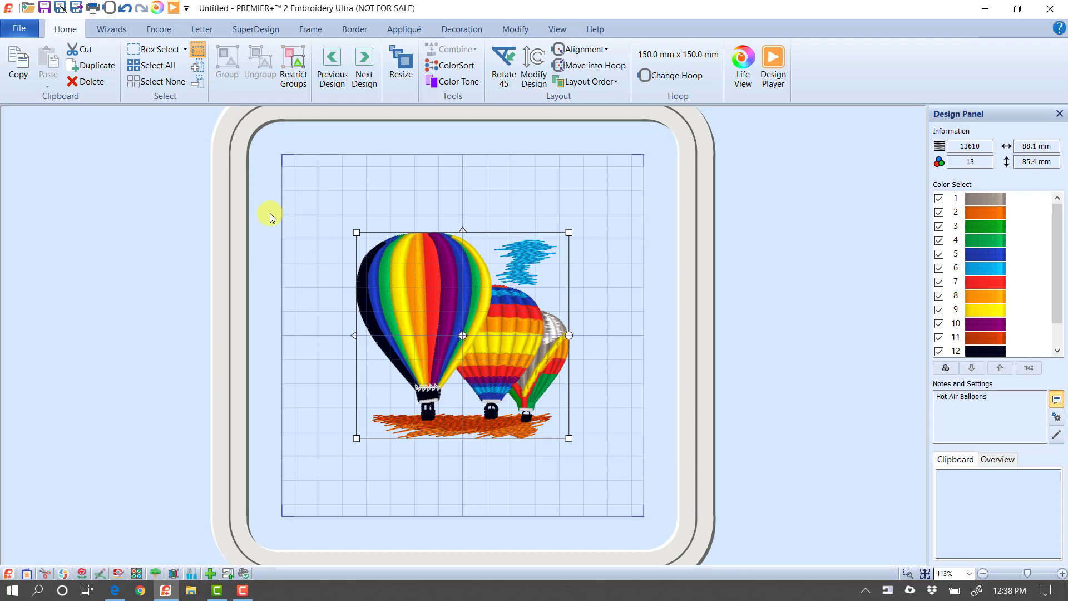
mouse_move(558, 195)
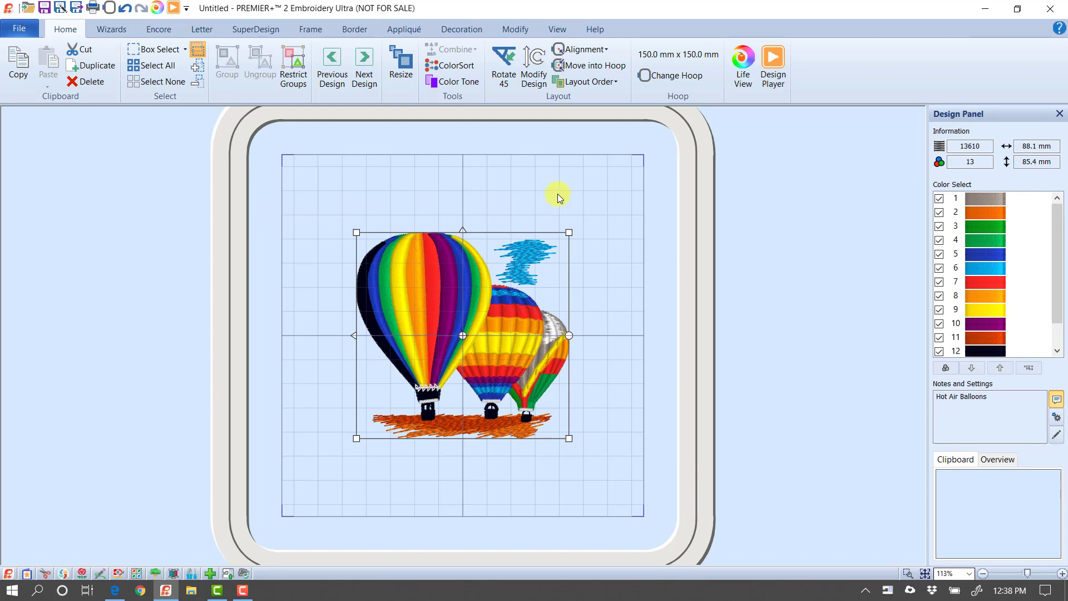
click(985, 226)
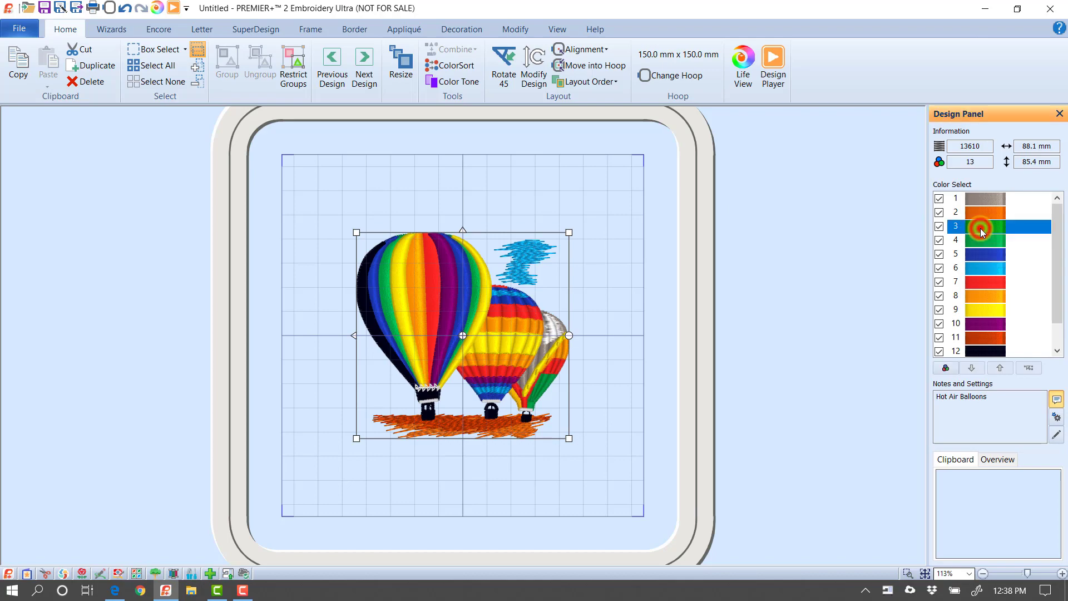
double_click(985, 225)
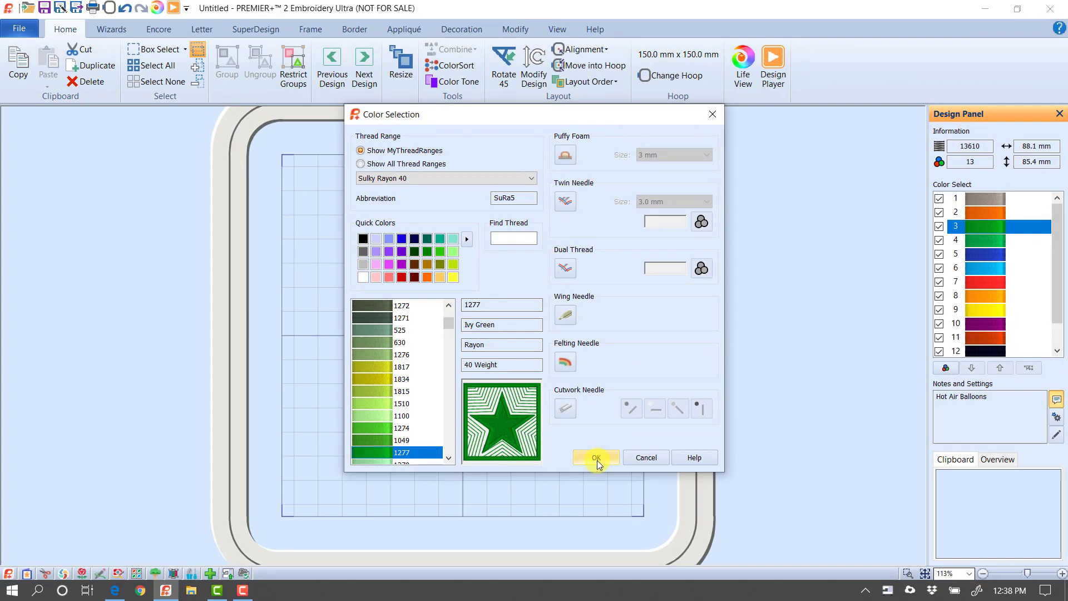
click(594, 457)
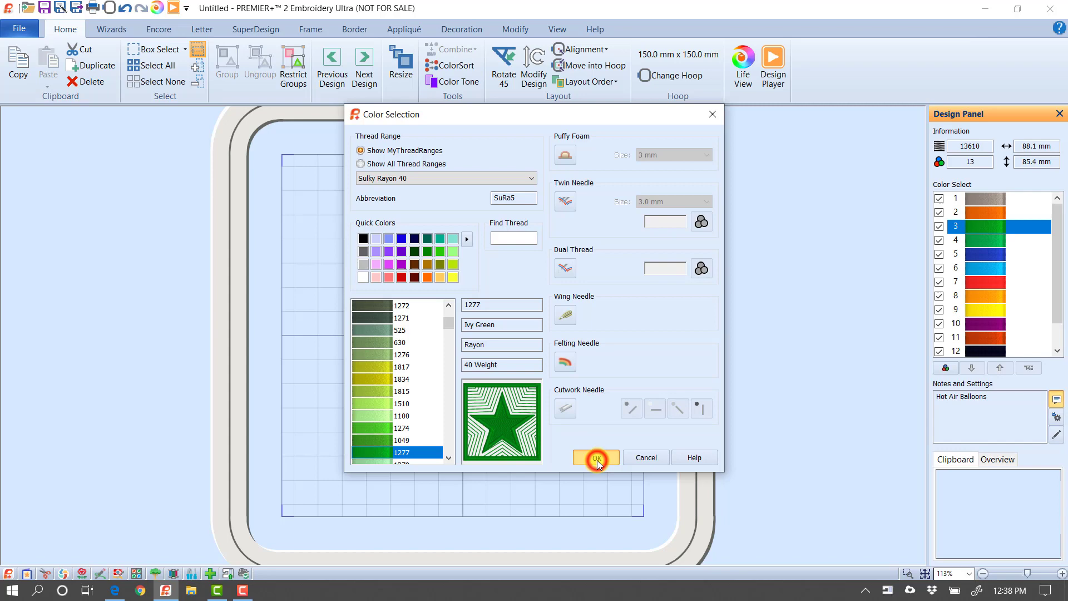
click(594, 457)
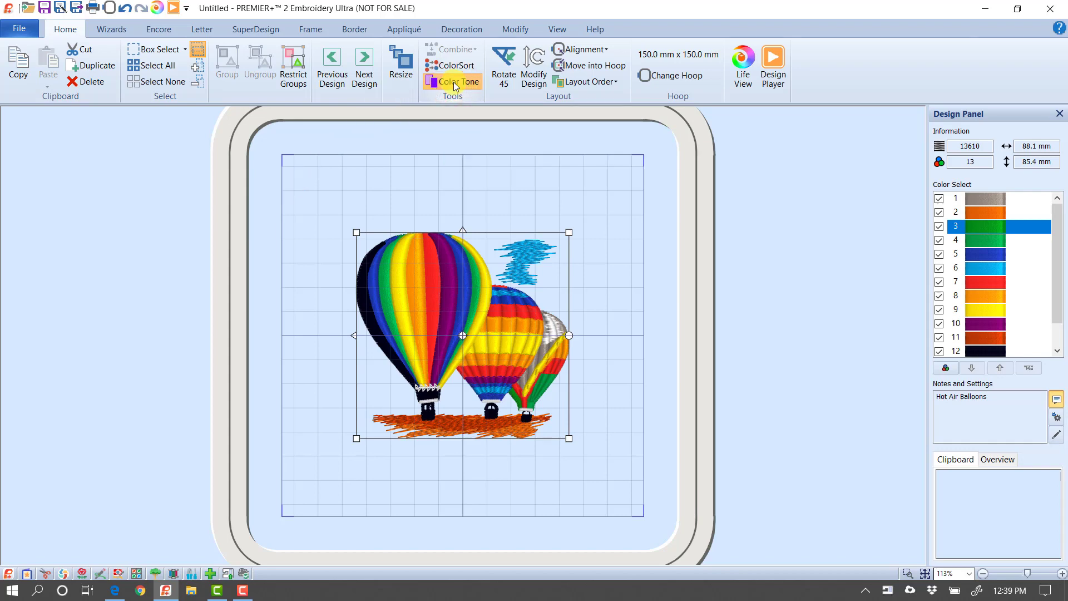
- Start Color Tone from the Home tab's Tools group to compare source and preview
click(451, 81)
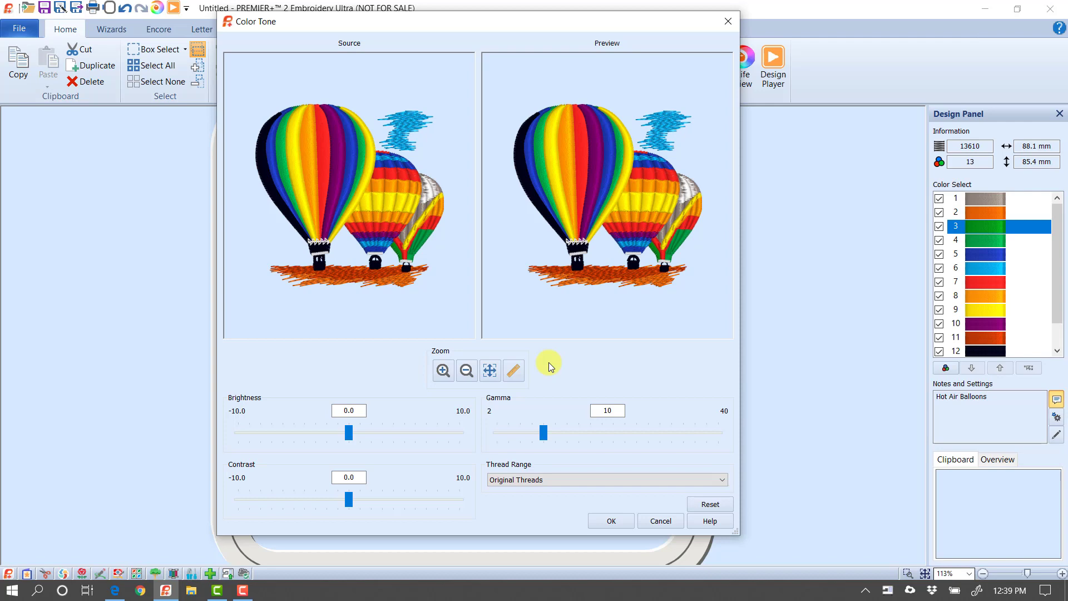
mouse_move(365, 203)
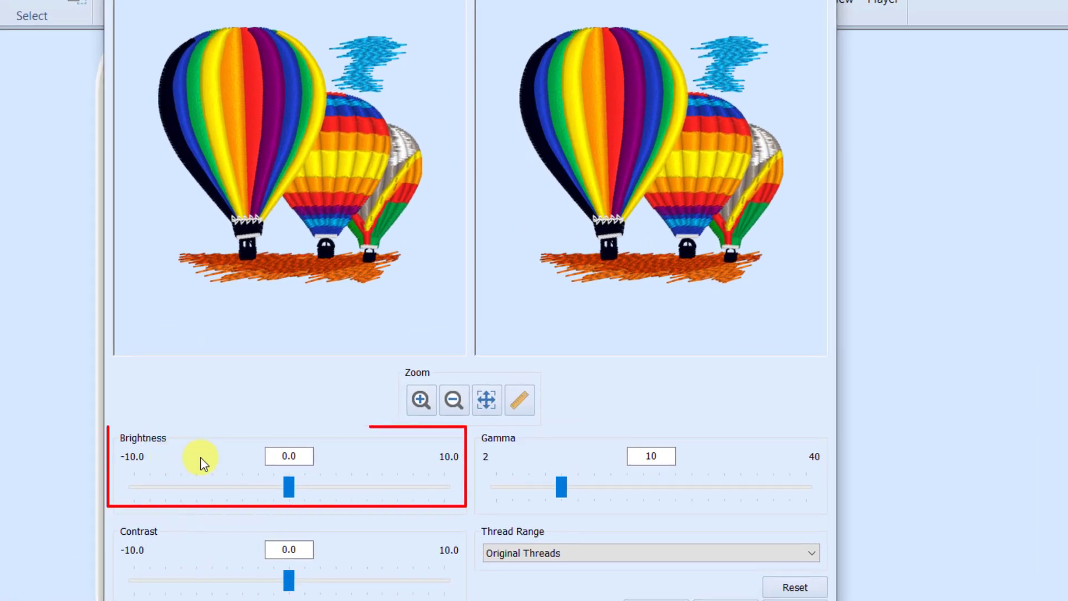
drag(287, 487, 279, 486)
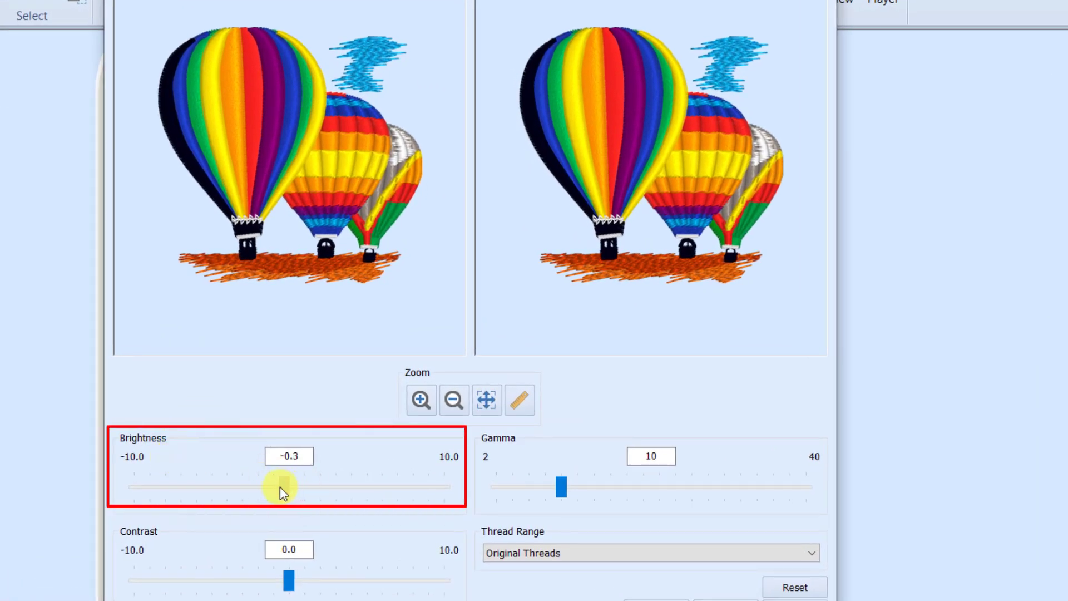
drag(279, 487, 231, 488)
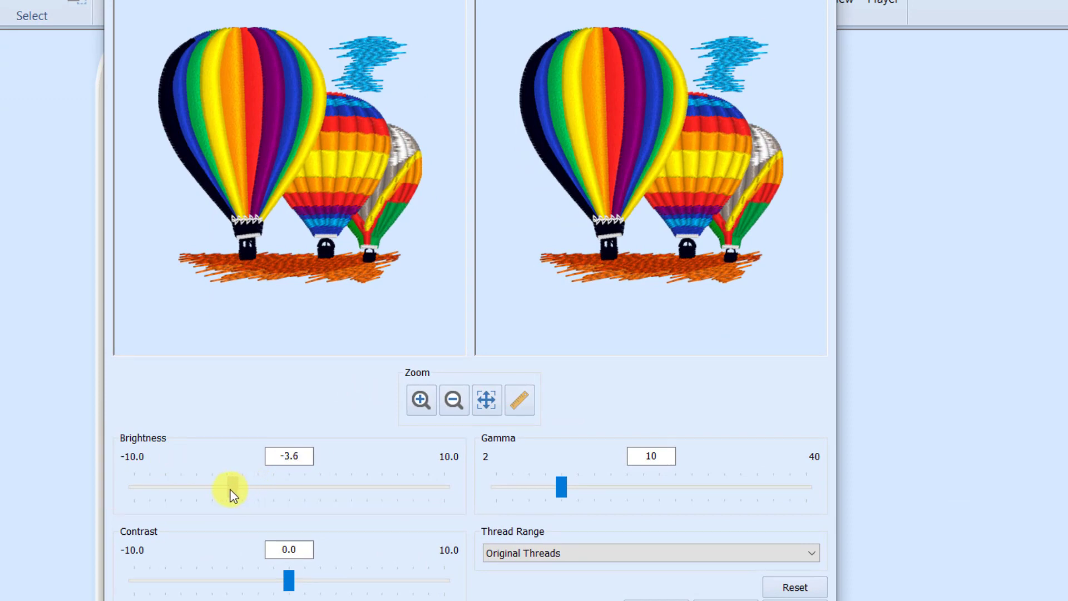
drag(232, 486, 228, 486)
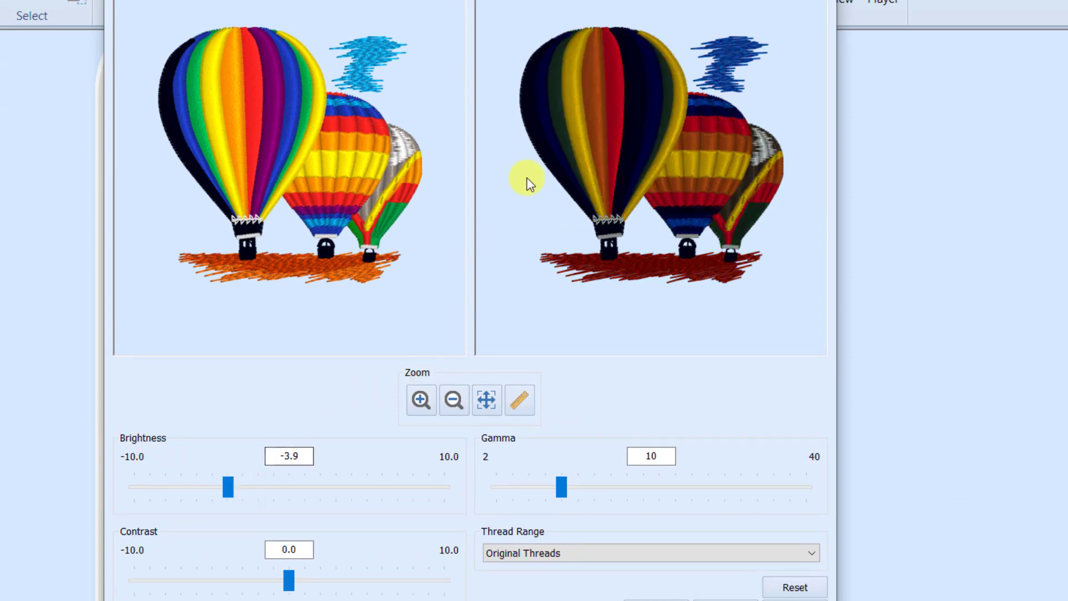
mouse_move(385, 344)
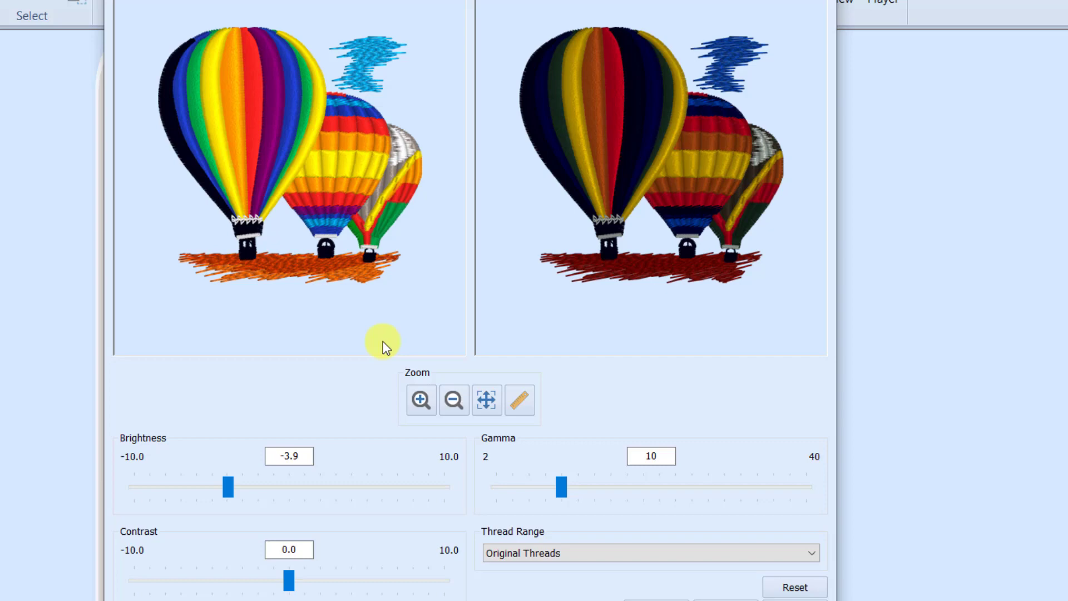
mouse_move(147, 475)
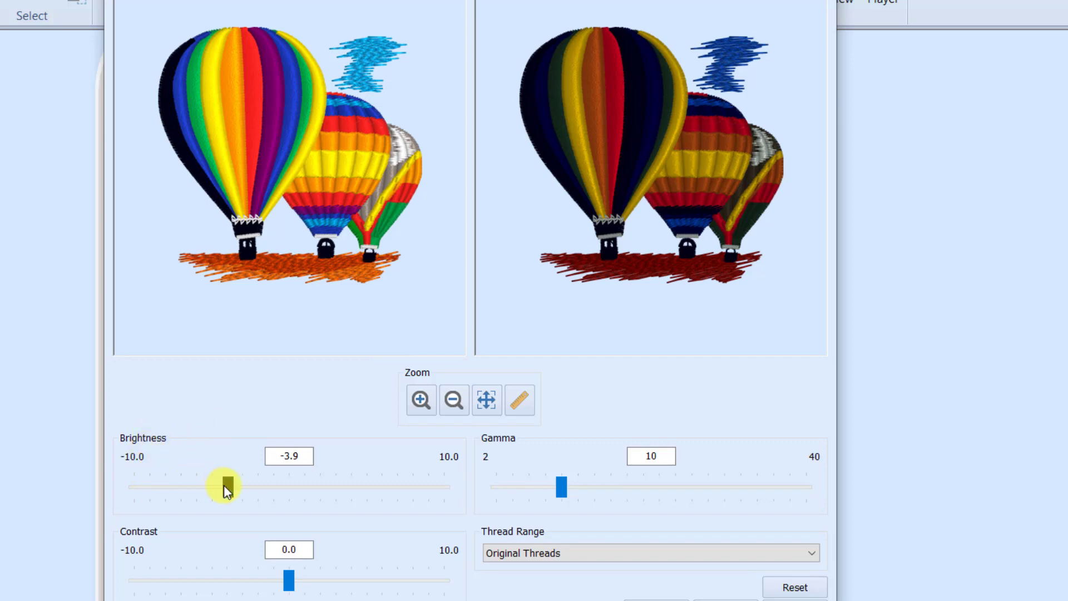
drag(225, 487, 326, 487)
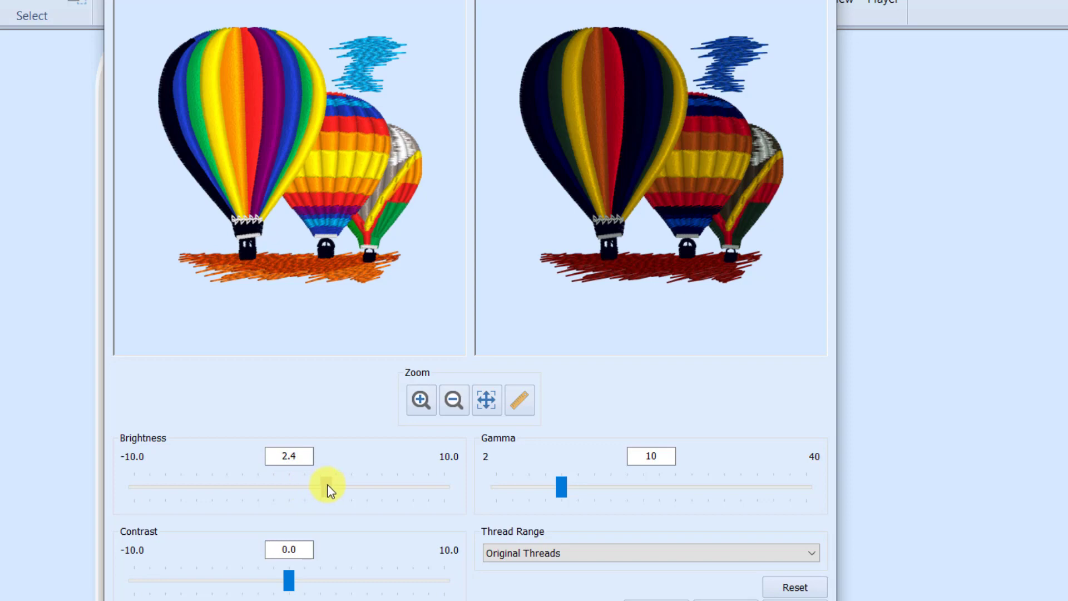
drag(324, 485, 350, 485)
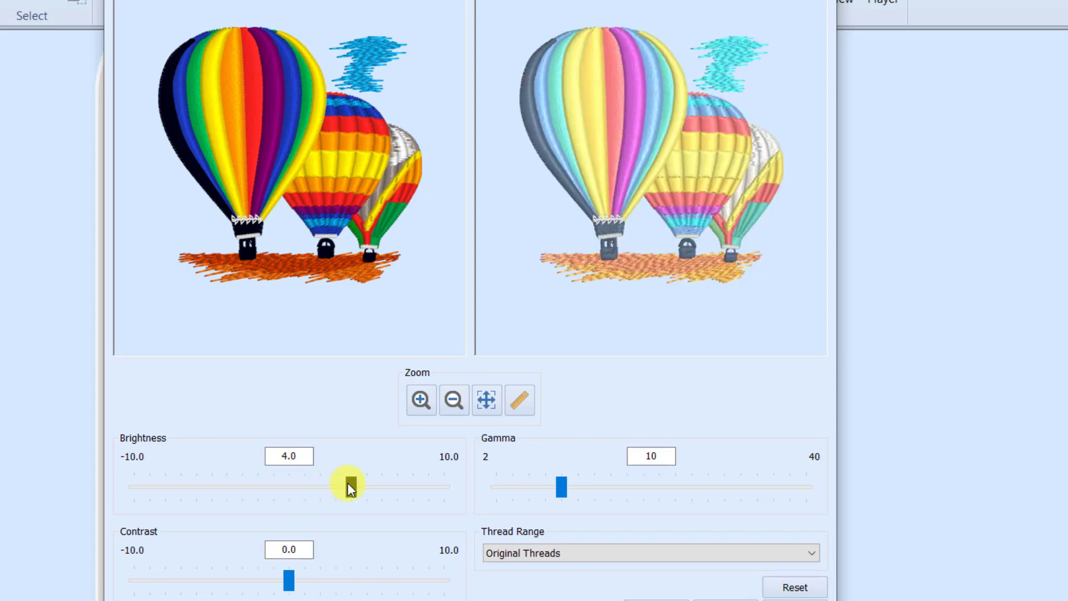
drag(346, 486, 361, 486)
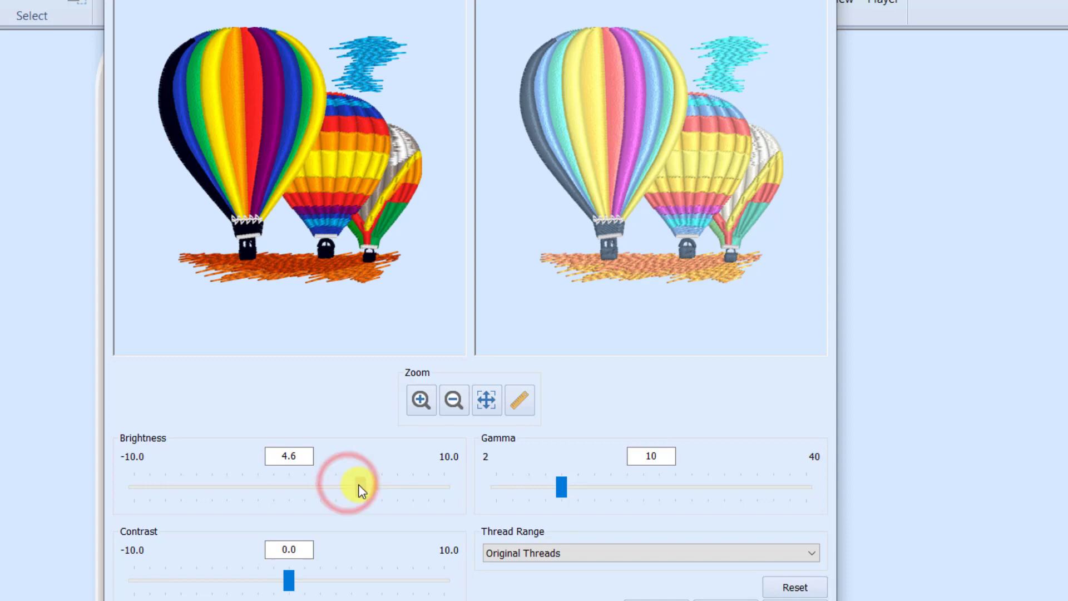
drag(353, 486, 361, 486)
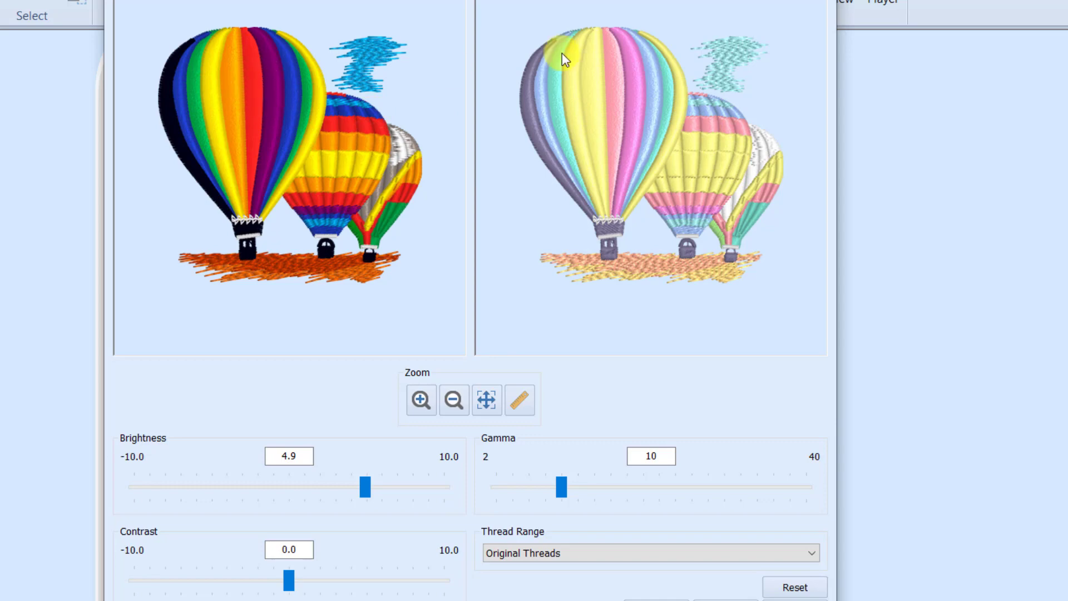
mouse_move(633, 103)
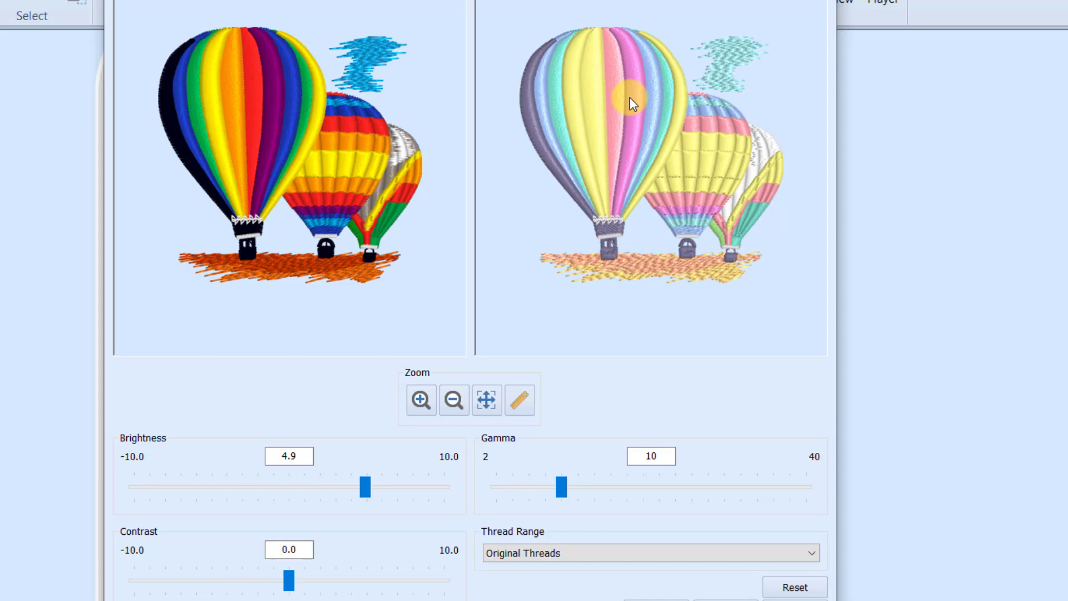
drag(363, 486, 314, 486)
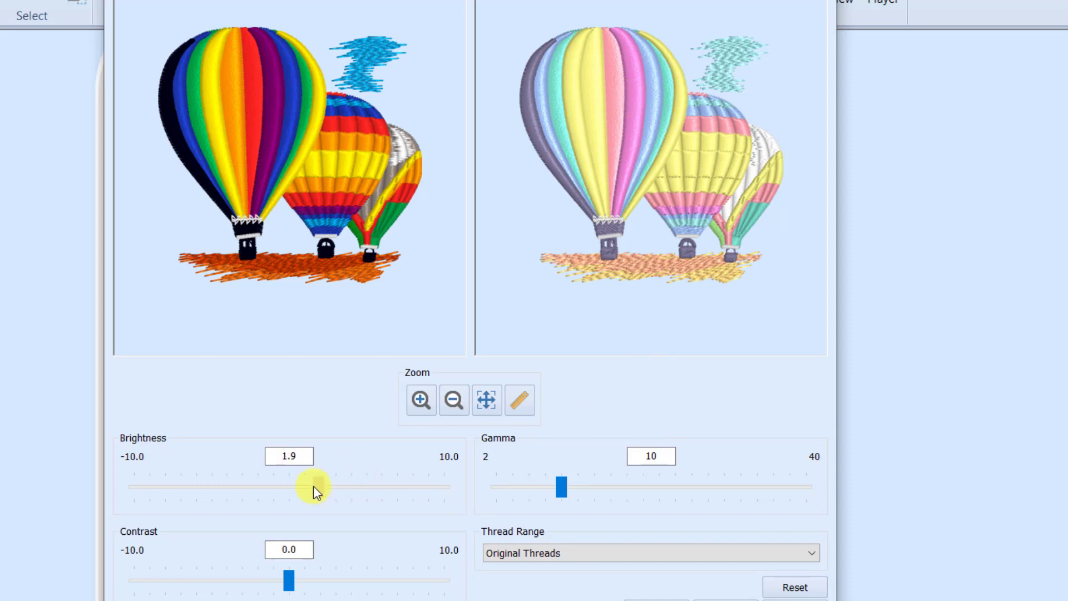
drag(315, 486, 287, 486)
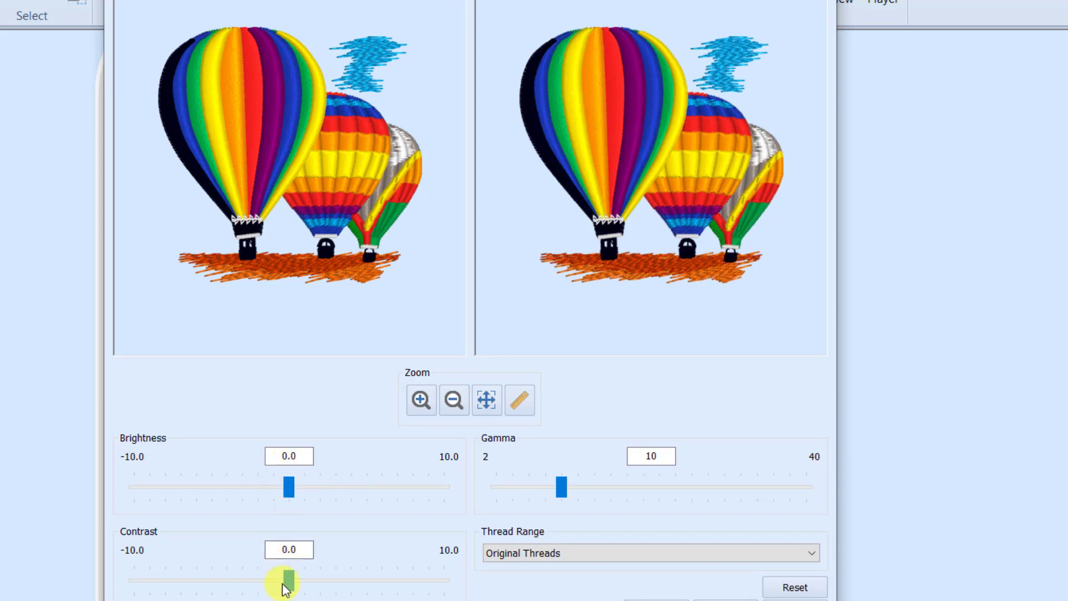
drag(288, 581, 276, 582)
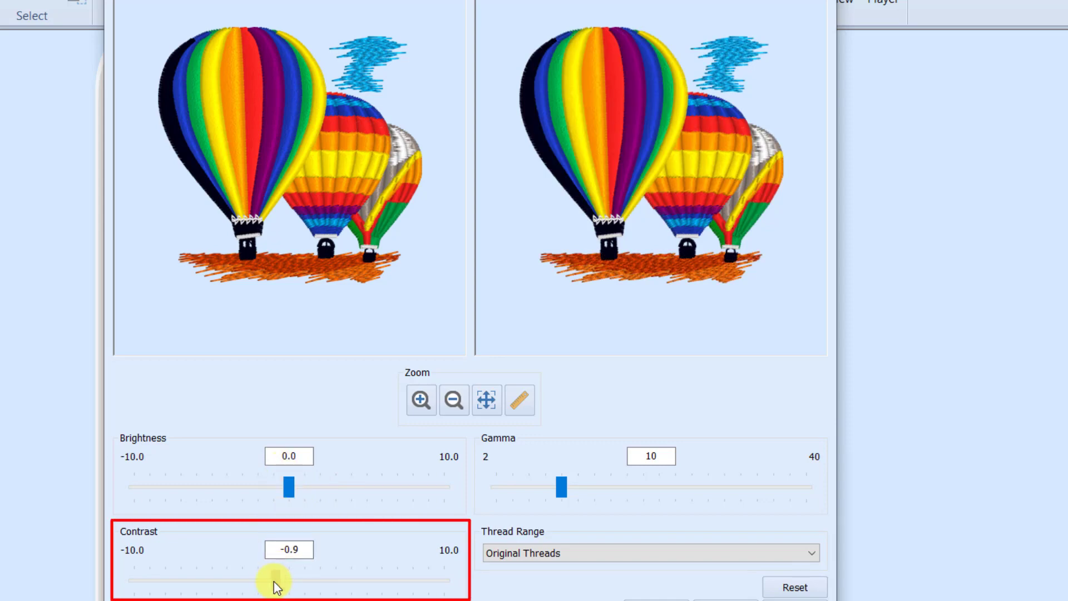
drag(275, 580, 199, 580)
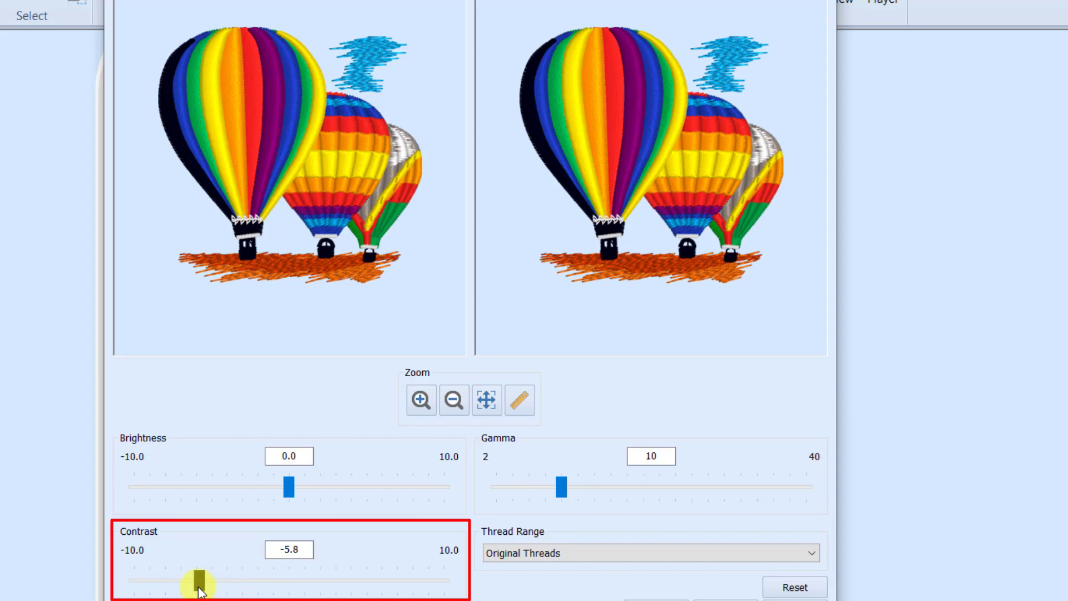
drag(199, 581, 199, 579)
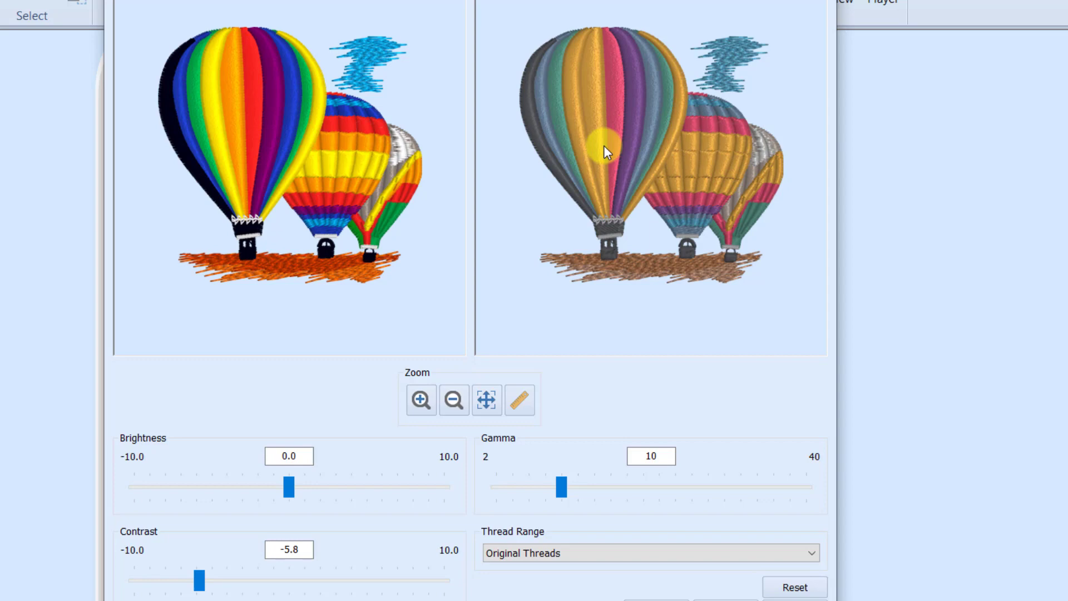
drag(201, 580, 158, 580)
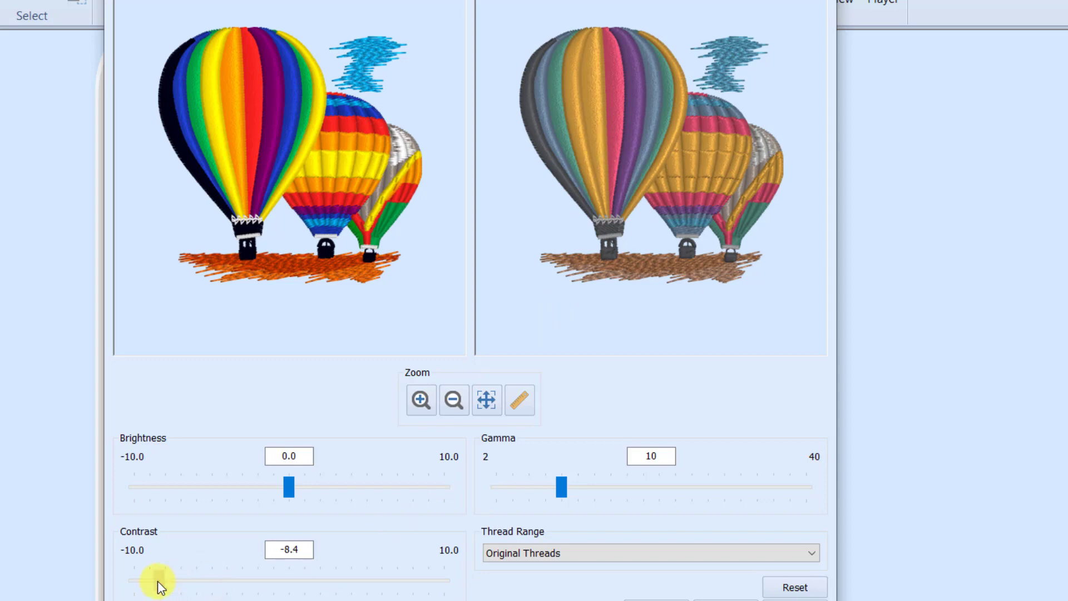
drag(157, 579, 157, 579)
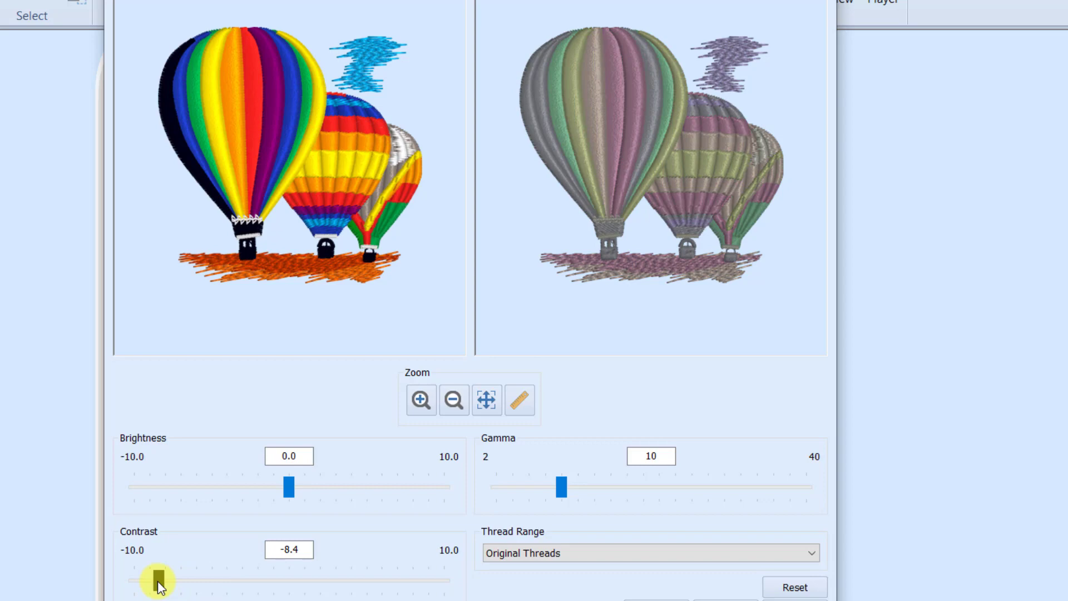
drag(158, 580, 350, 581)
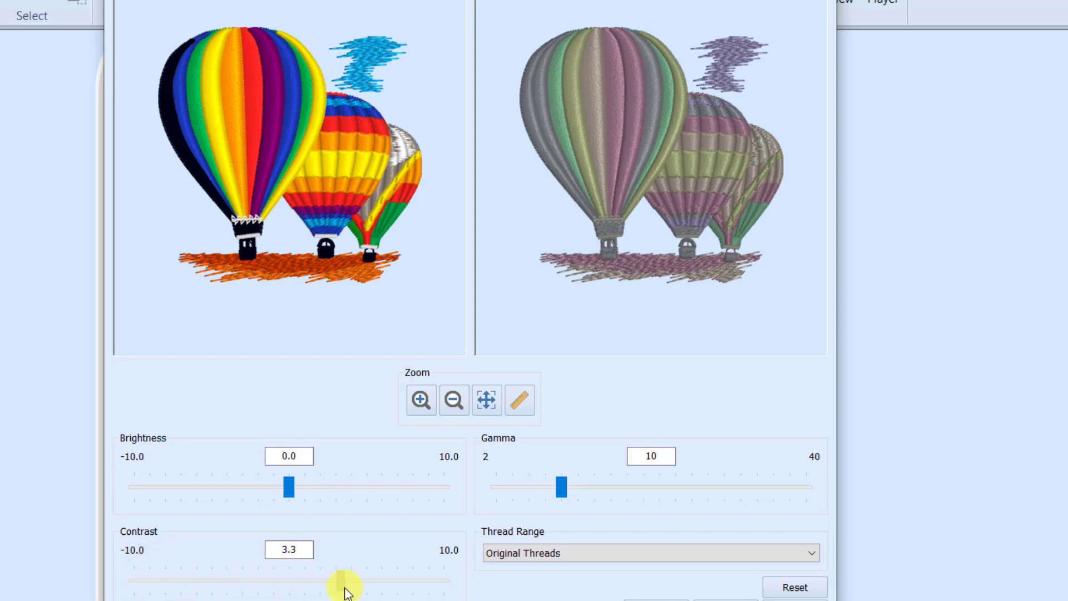
drag(350, 584, 398, 584)
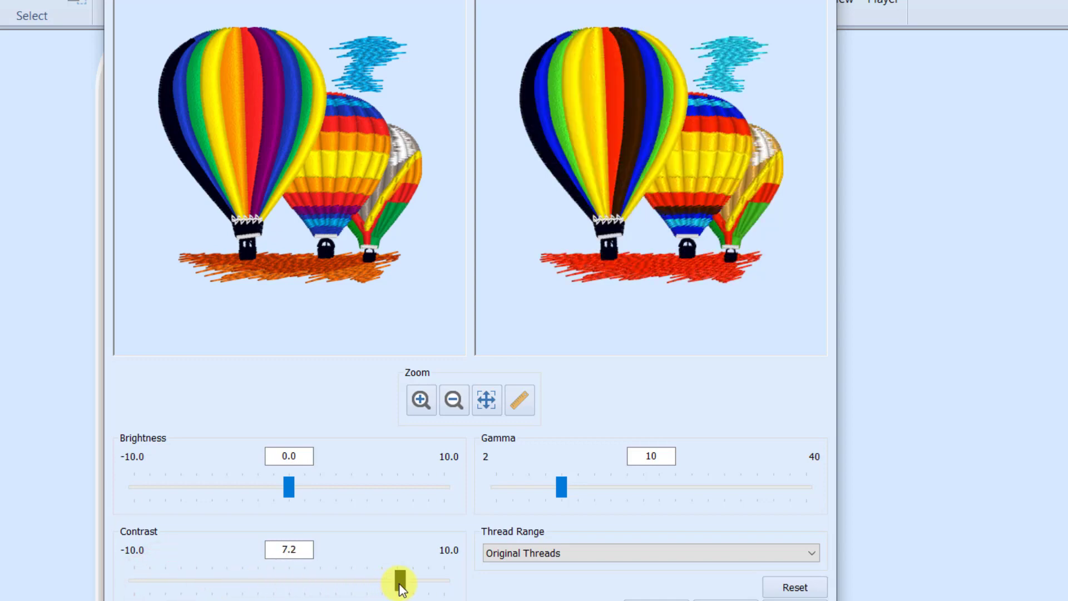
drag(398, 582, 399, 578)
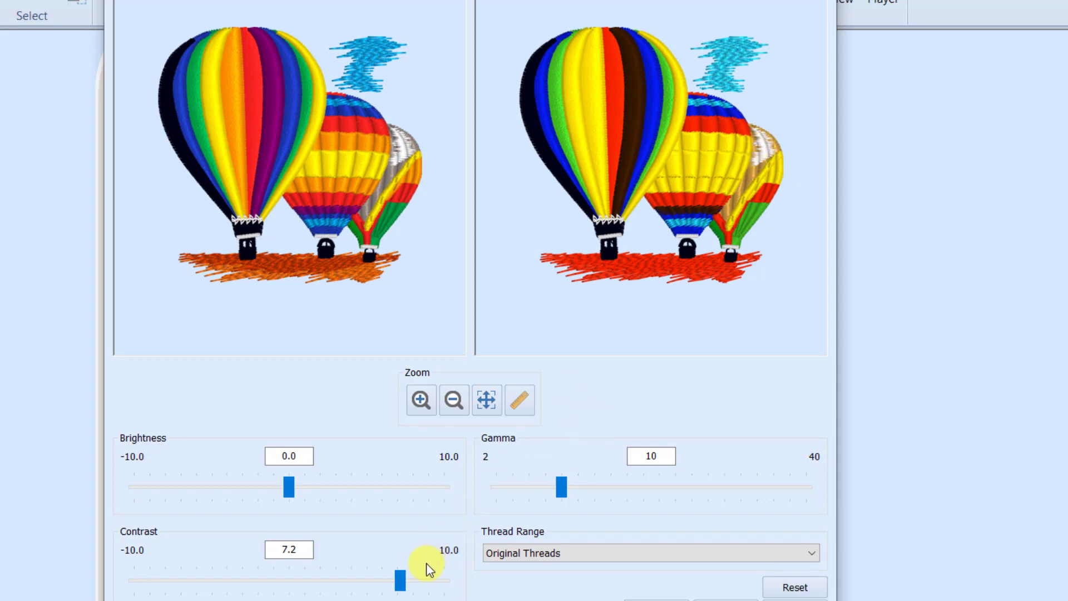
drag(399, 579, 439, 579)
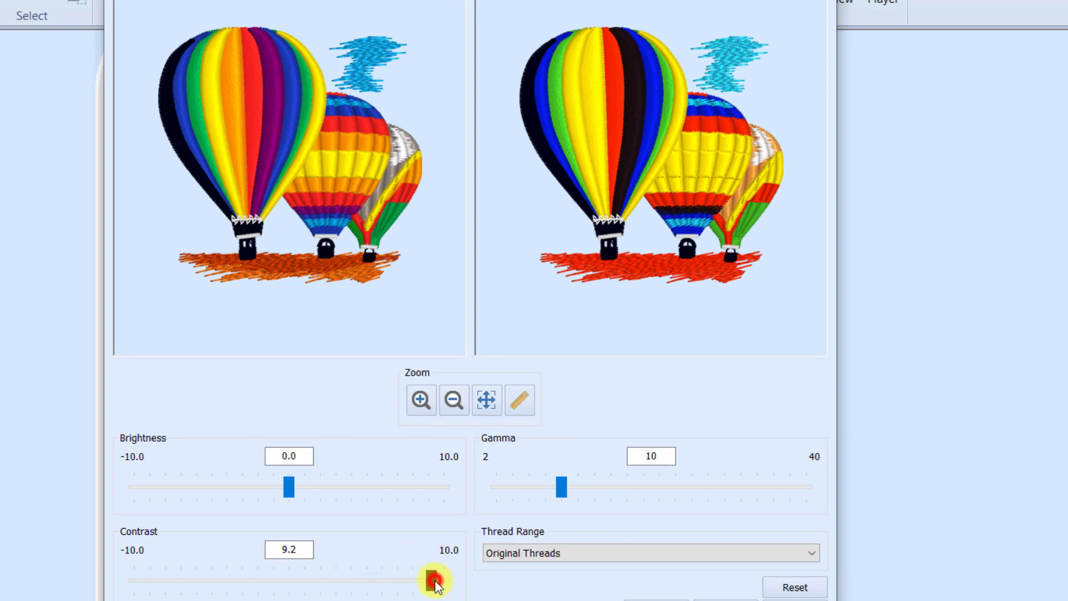
drag(436, 580, 439, 579)
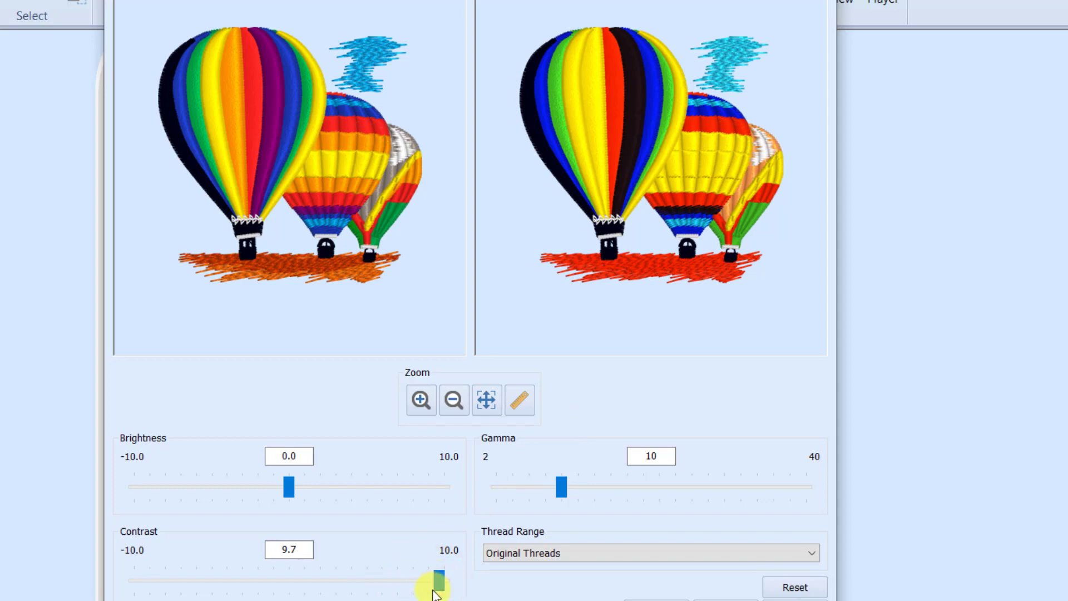
drag(439, 582, 285, 582)
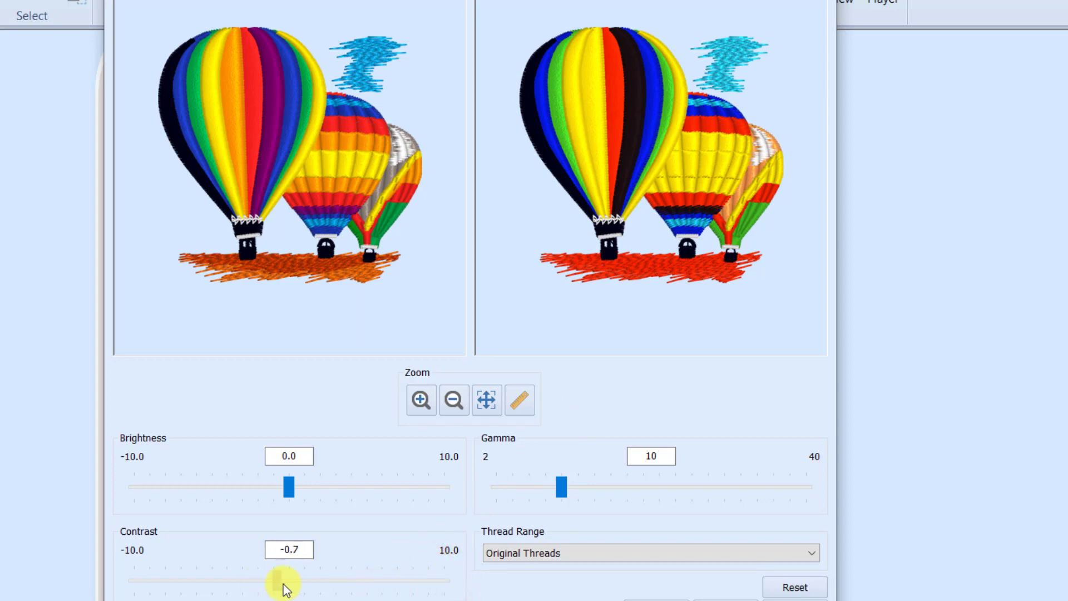
drag(266, 580, 296, 580)
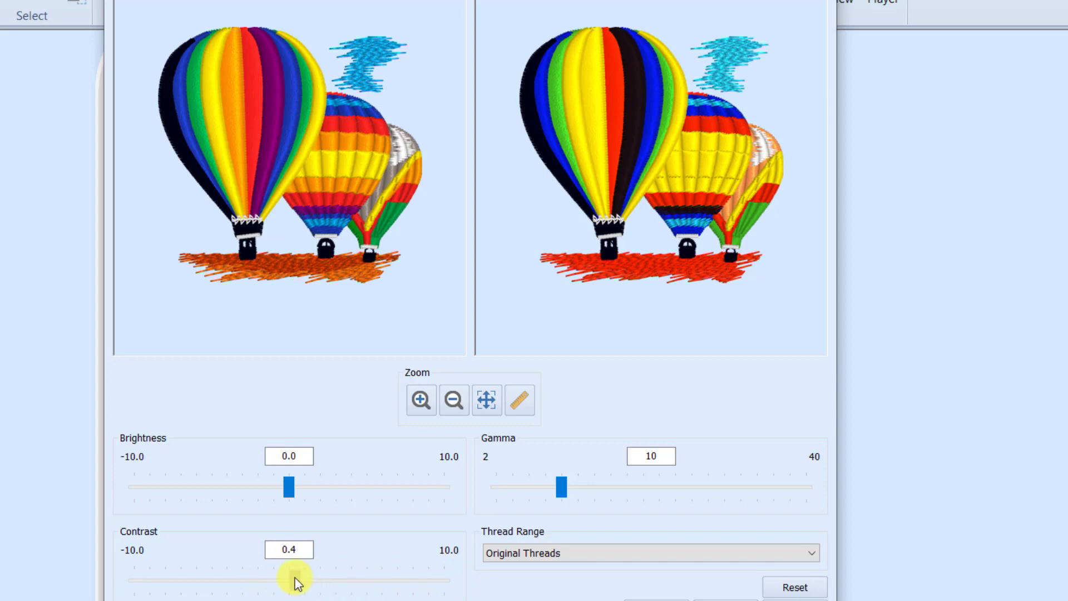
drag(314, 579, 289, 579)
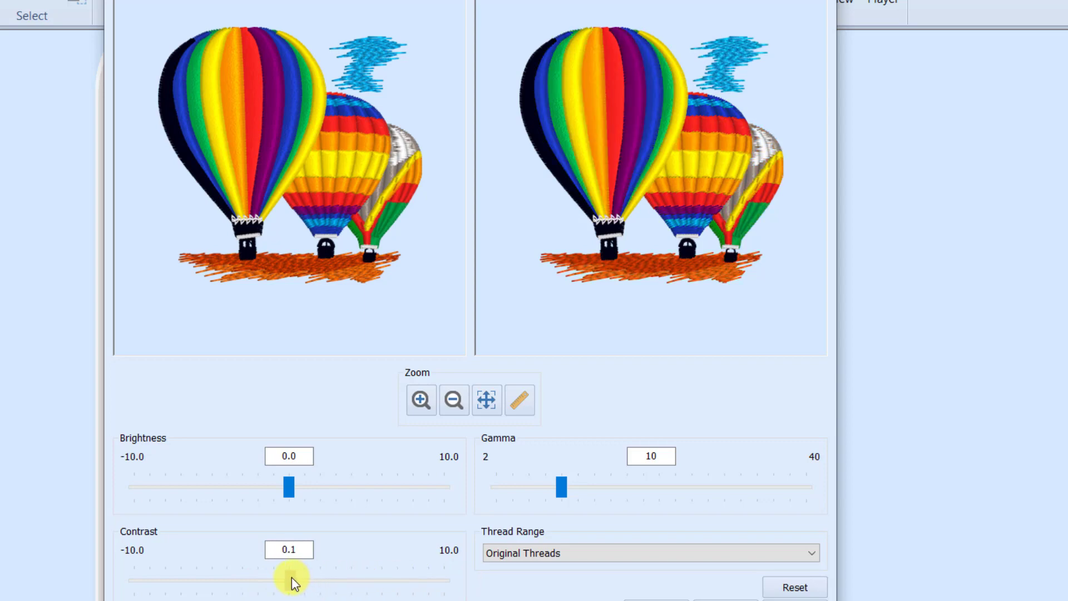
- Reset contrast to 0, raise gamma to darken the preview, then drop it to 2 for pastels
drag(293, 580, 287, 579)
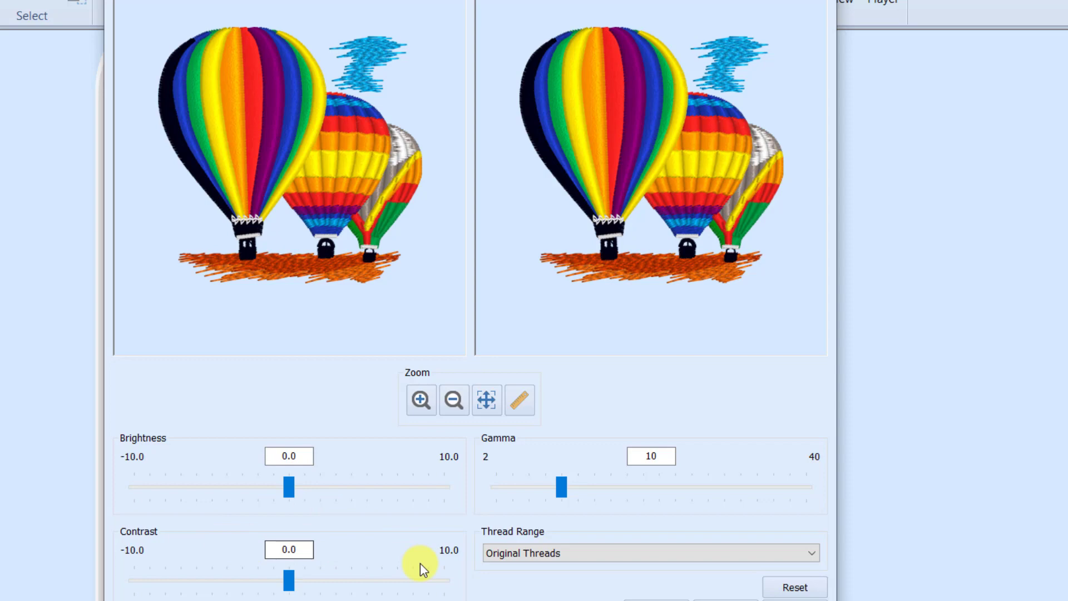
drag(558, 487, 616, 486)
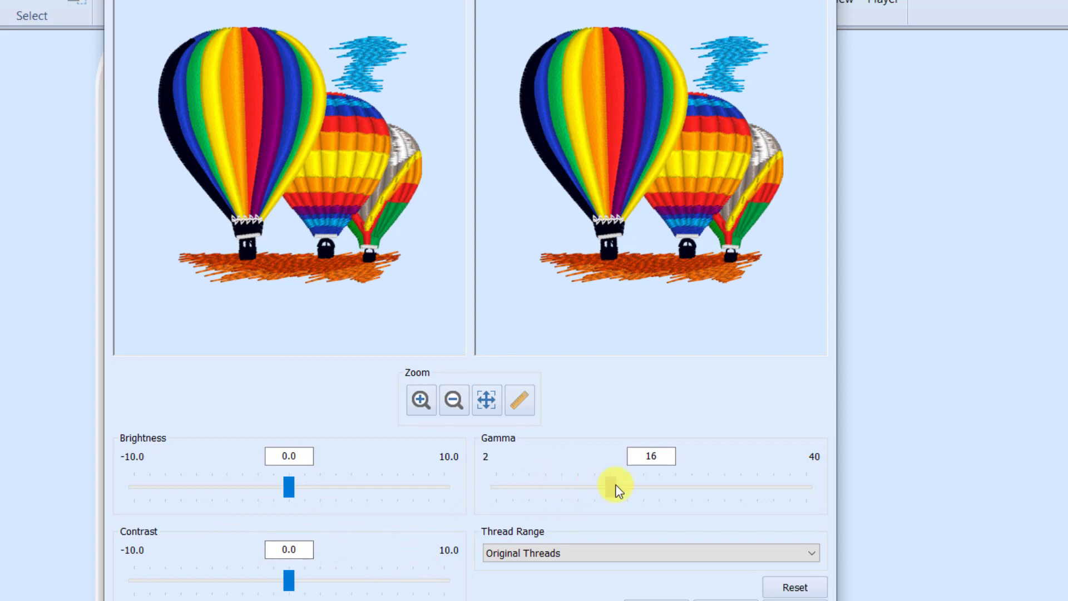
drag(616, 486, 658, 486)
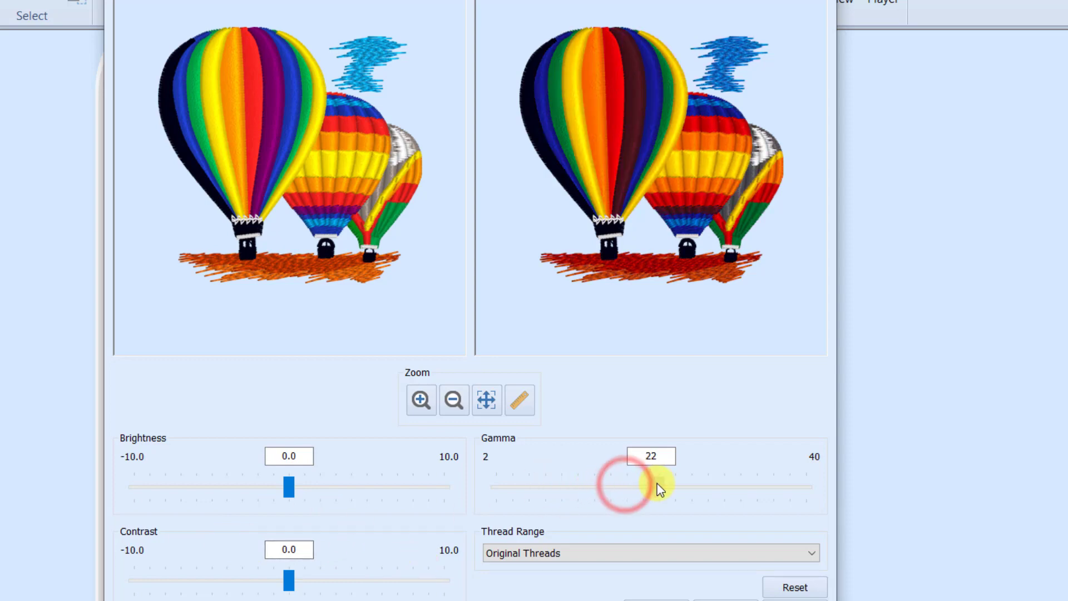
drag(630, 486, 684, 486)
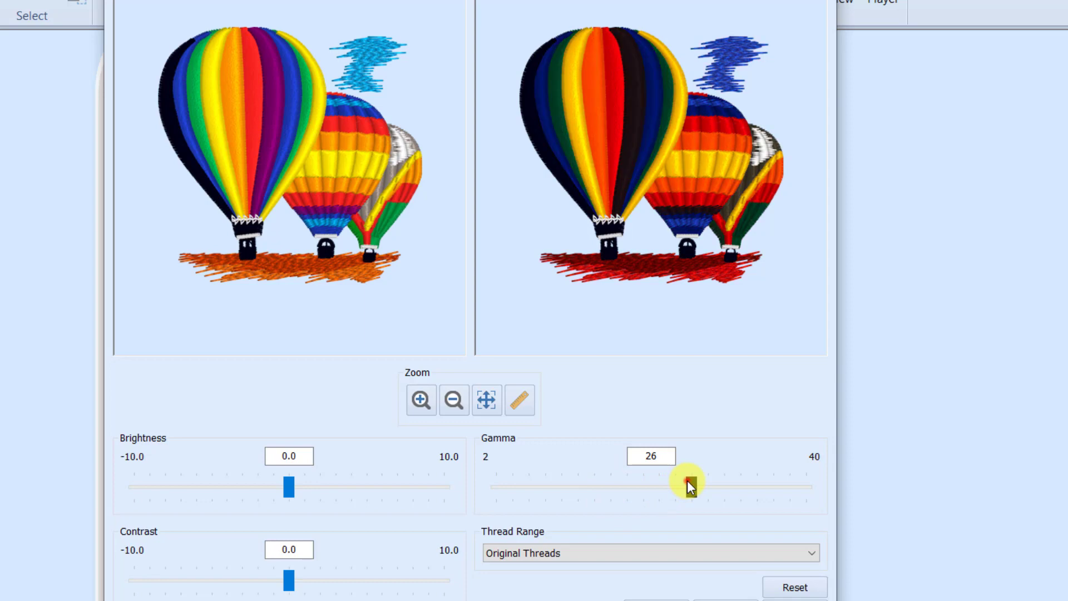
drag(686, 484, 674, 484)
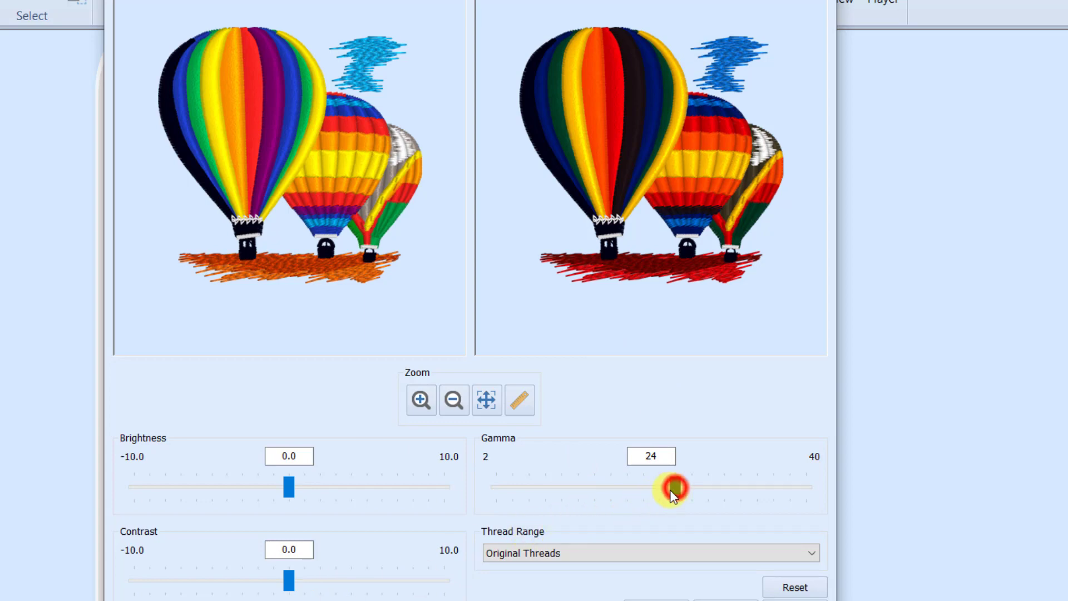
drag(671, 486, 489, 486)
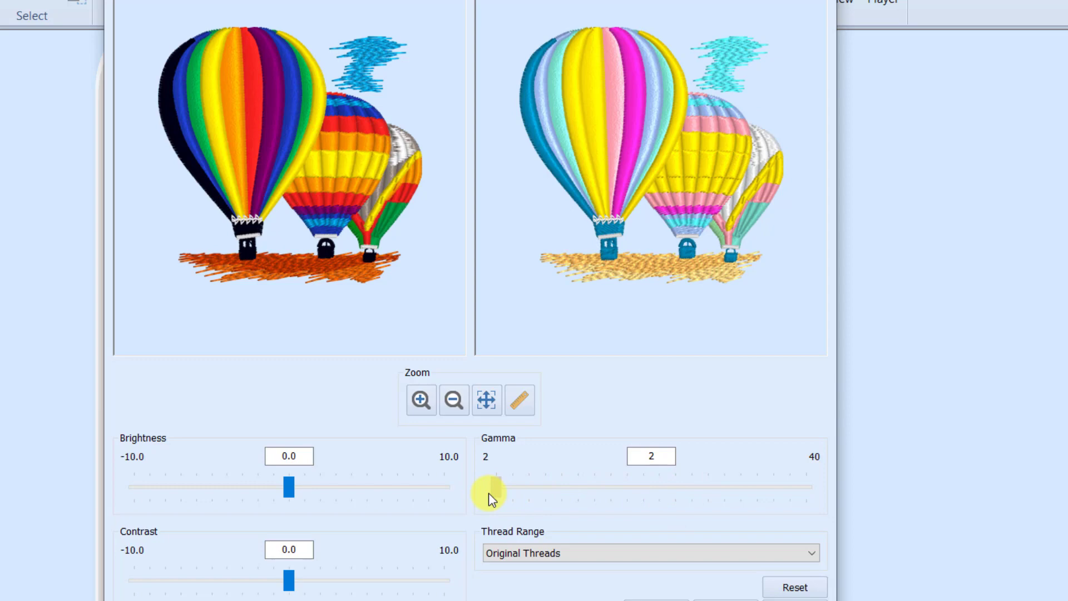
drag(490, 486, 496, 486)
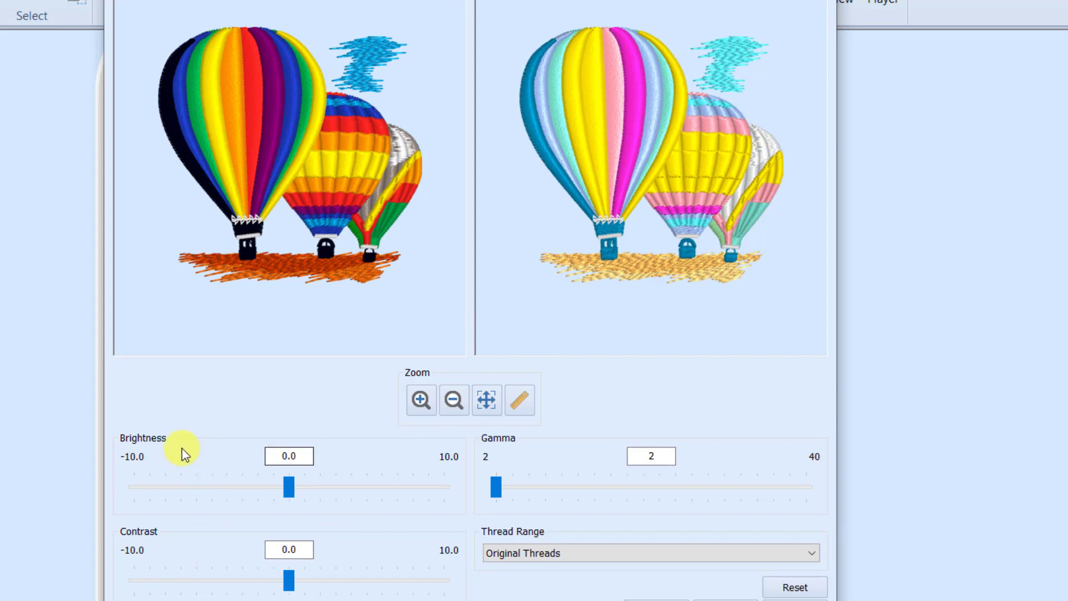
mouse_move(541, 480)
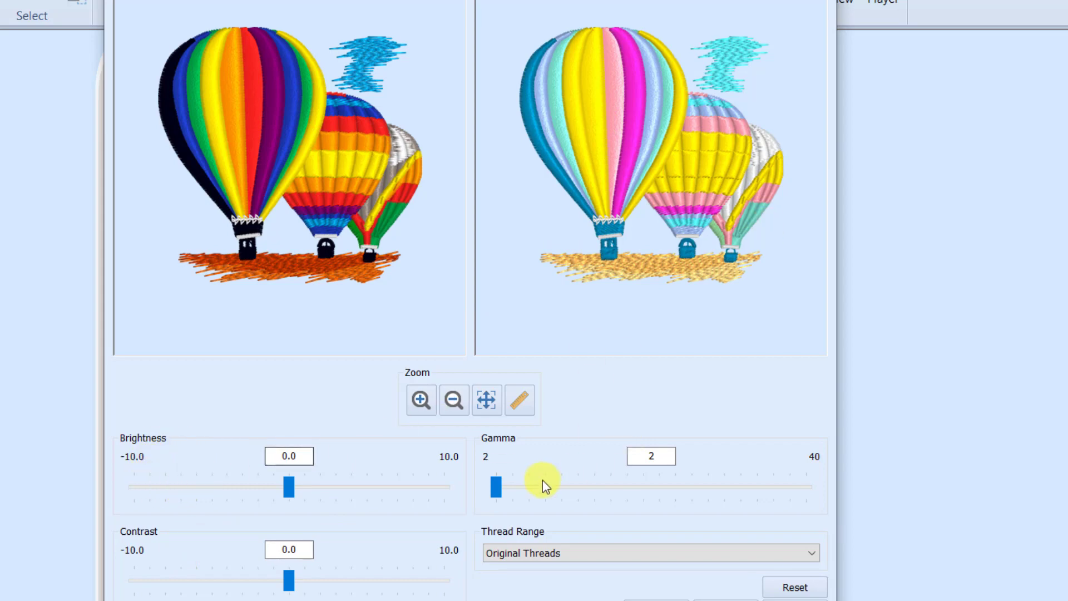
- Try gamma 10 and 19 with brightness 0.3, then return gamma to 2 for a pastel preview
drag(497, 487, 503, 486)
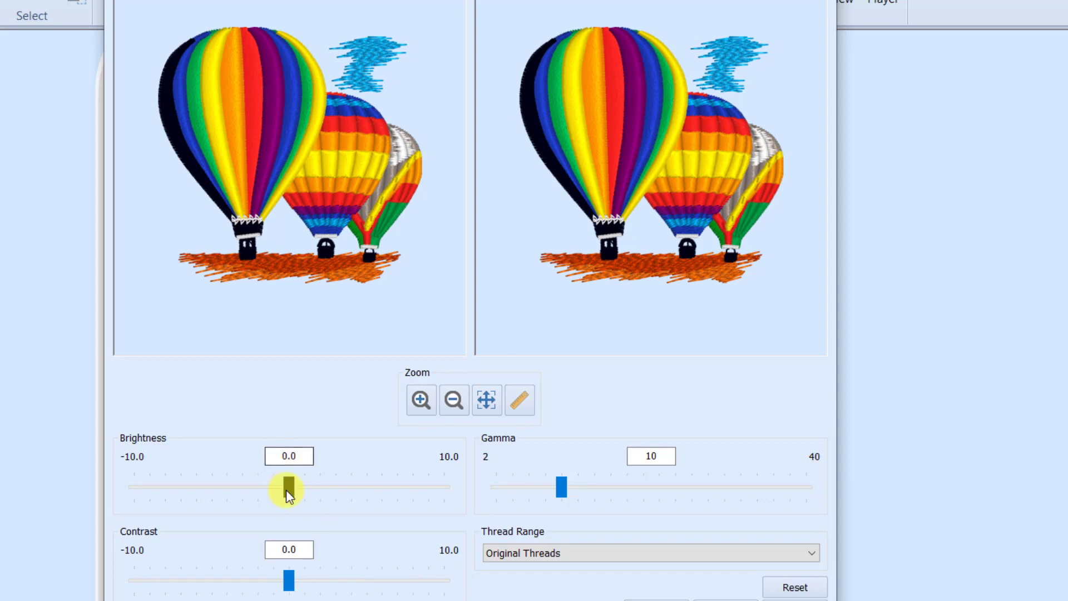
drag(286, 486, 341, 486)
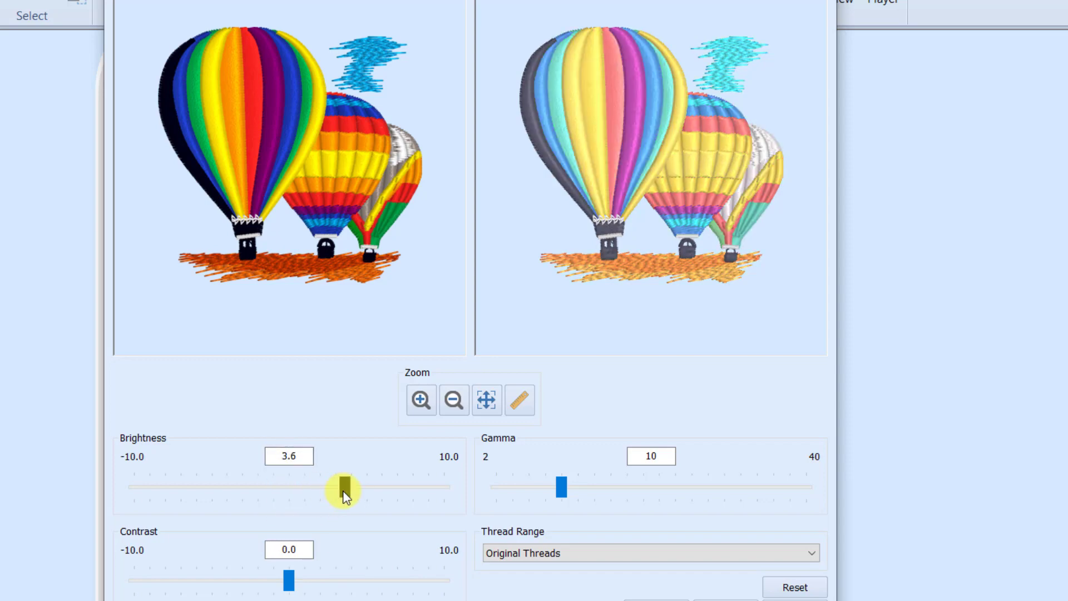
drag(341, 486, 355, 486)
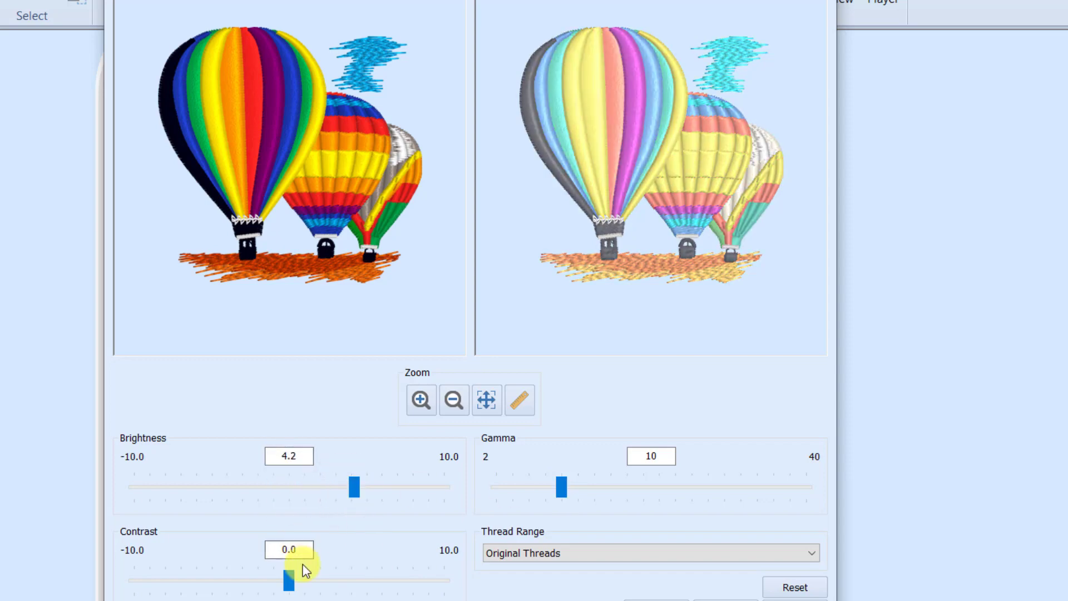
drag(559, 486, 607, 486)
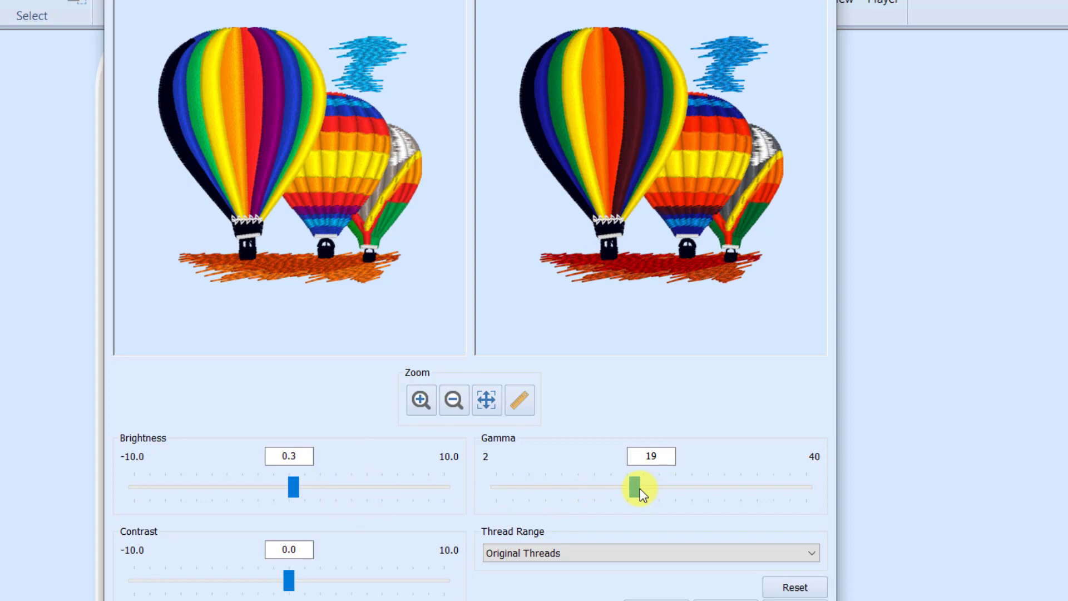
drag(637, 486, 495, 486)
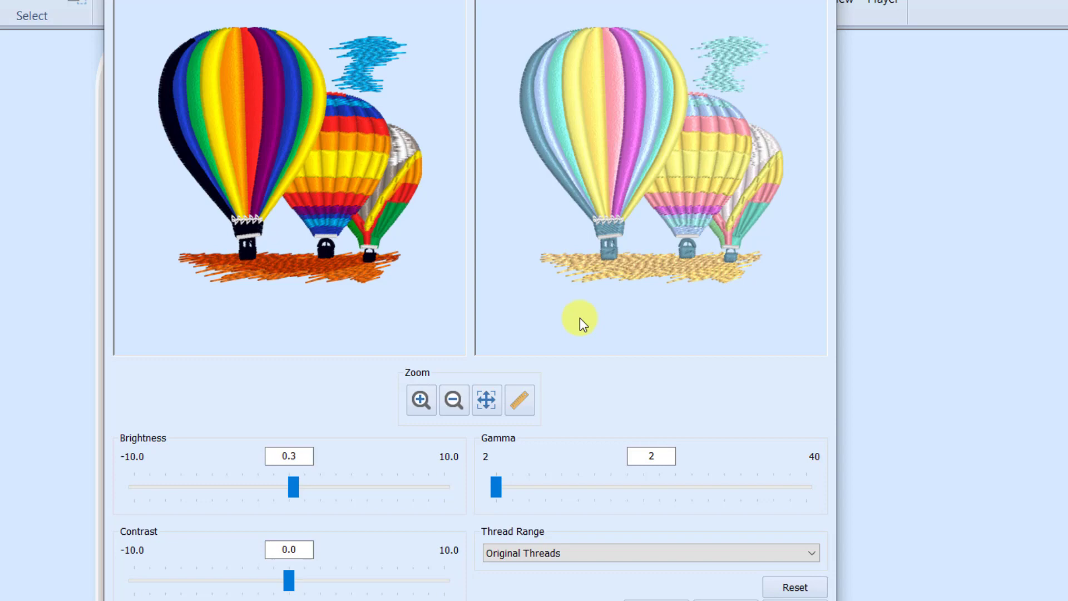
mouse_move(613, 408)
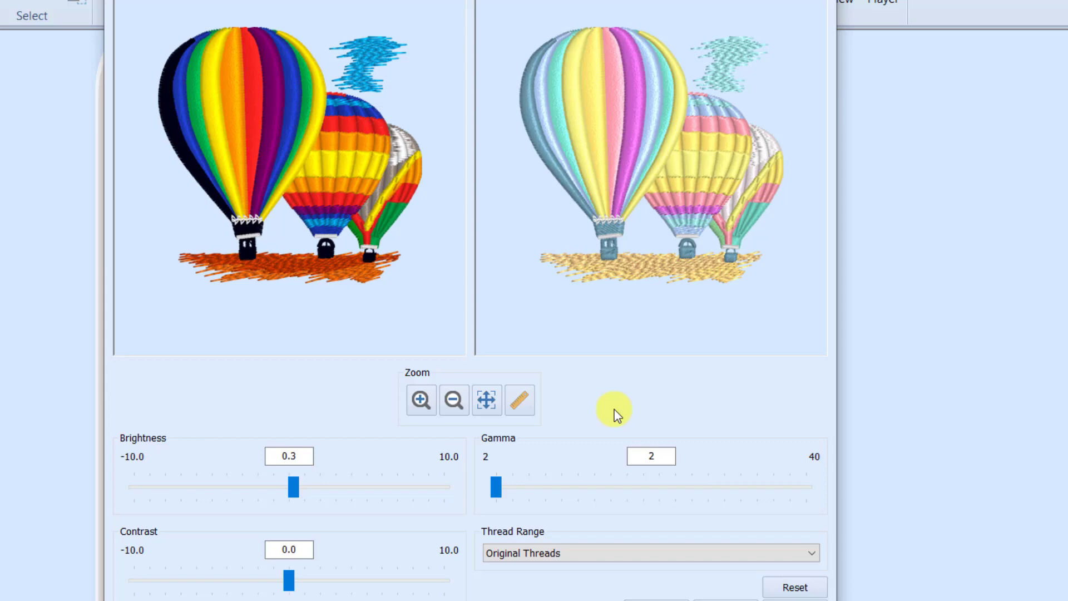
- Switch the thread range to Robison-Anton Rayon 40 and apply the pastel conversion
click(647, 553)
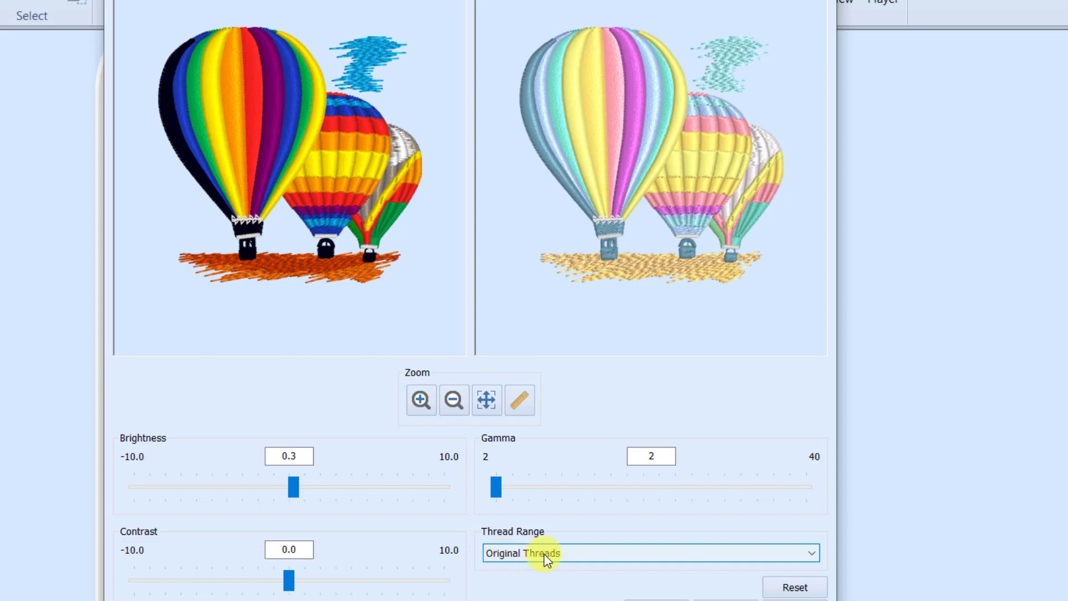
click(648, 553)
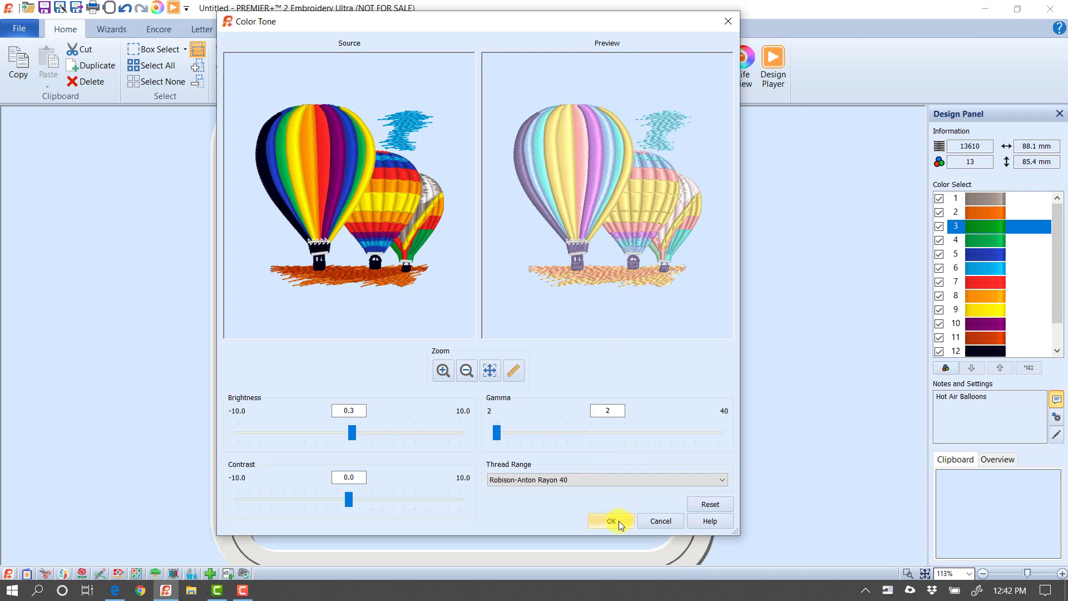
click(609, 521)
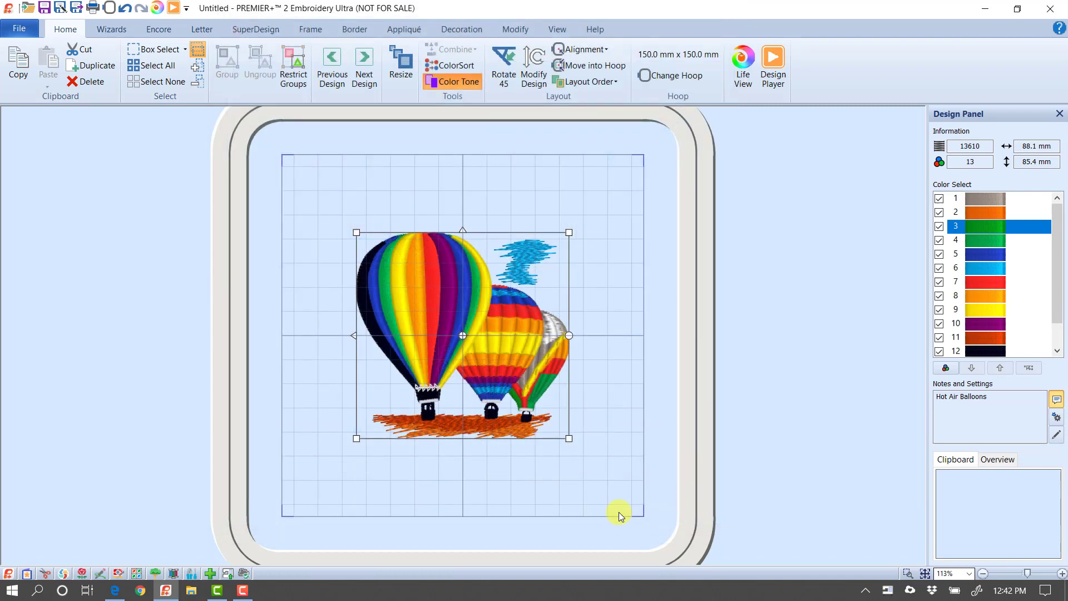
- View colour 5's thread details showing Robison-Anton Rayon 40 2598 Blue Hint
click(453, 81)
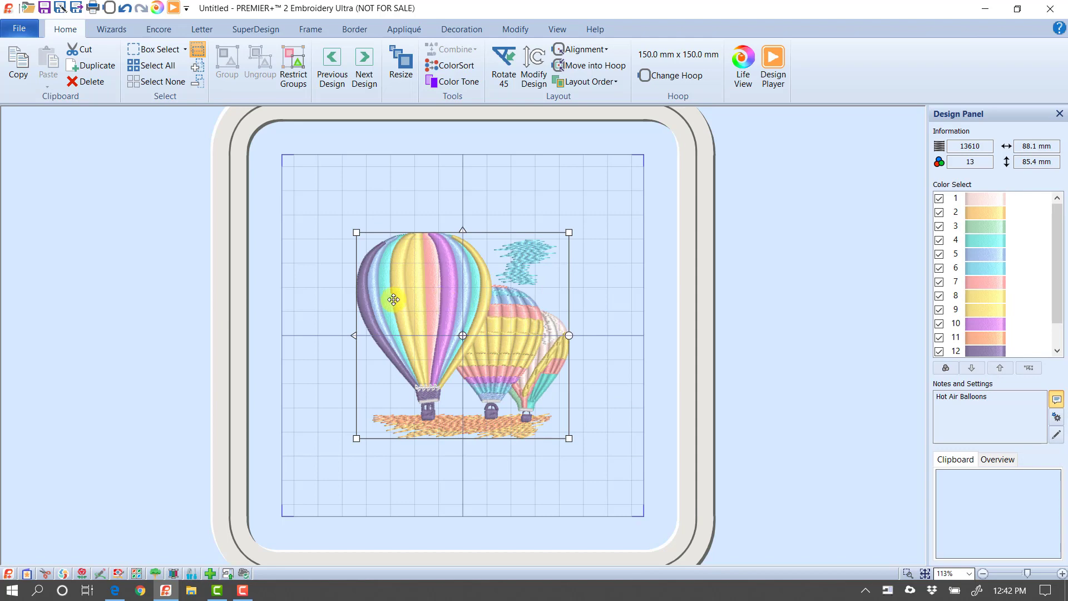
mouse_move(473, 310)
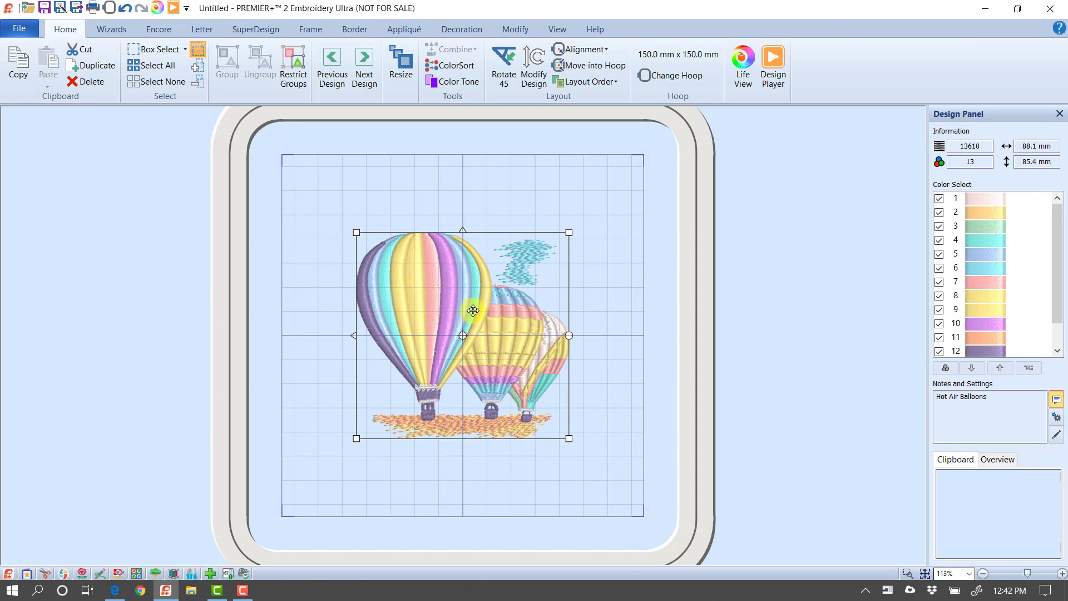
double_click(984, 256)
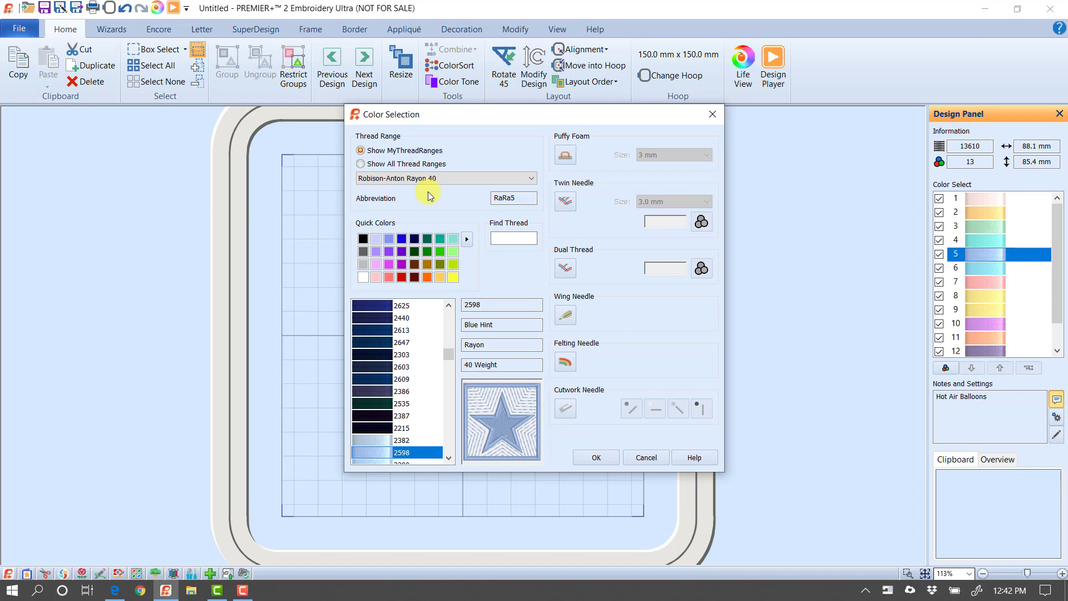
mouse_move(524, 344)
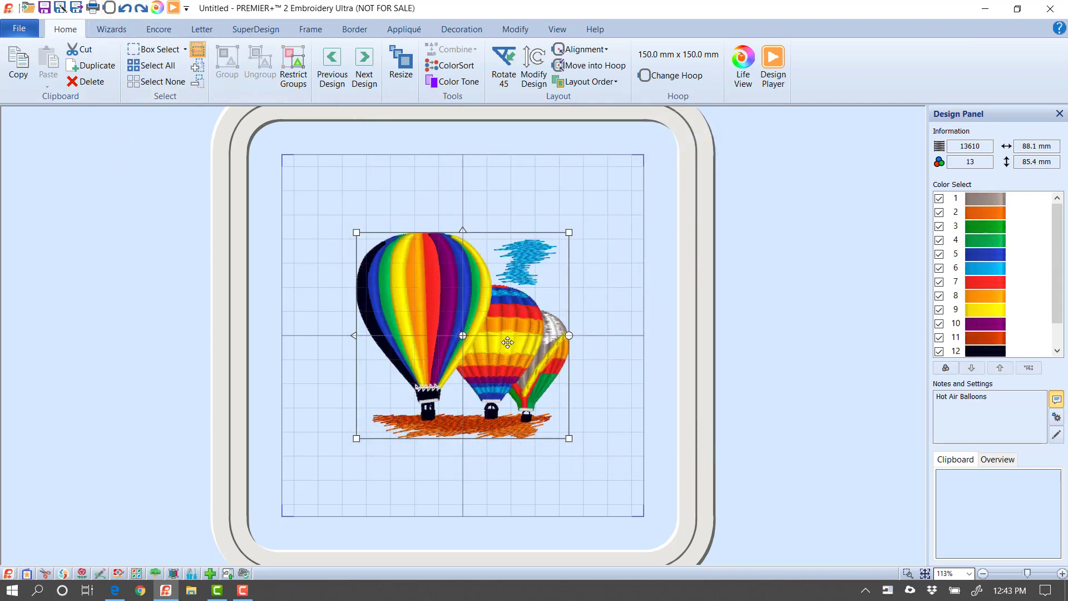
- Reconvert the balloons to the My-RA thread range at default tone settings, restoring vivid colours
click(453, 81)
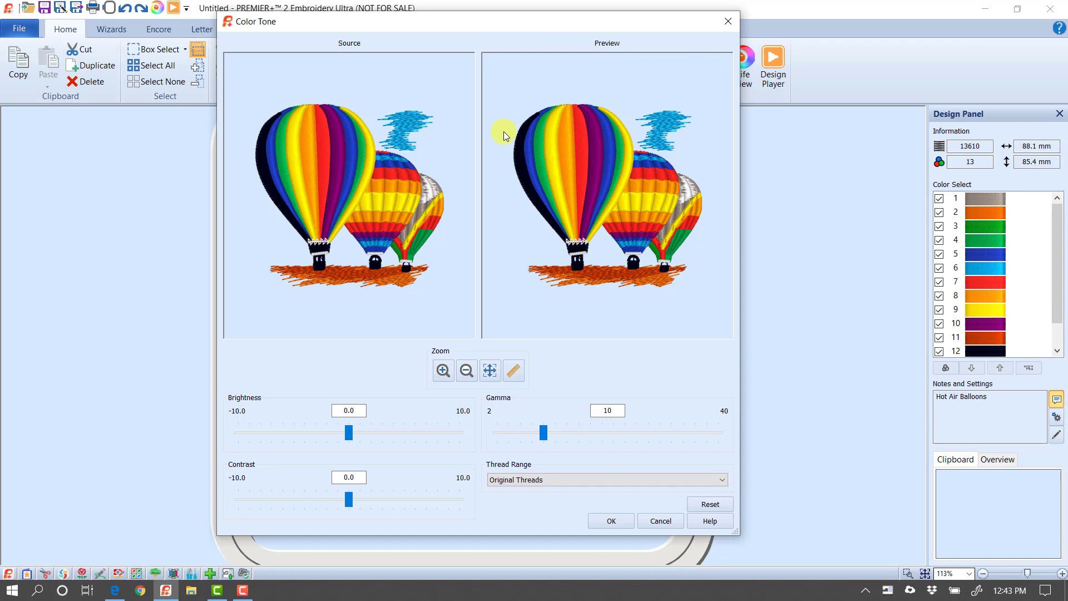
mouse_move(537, 189)
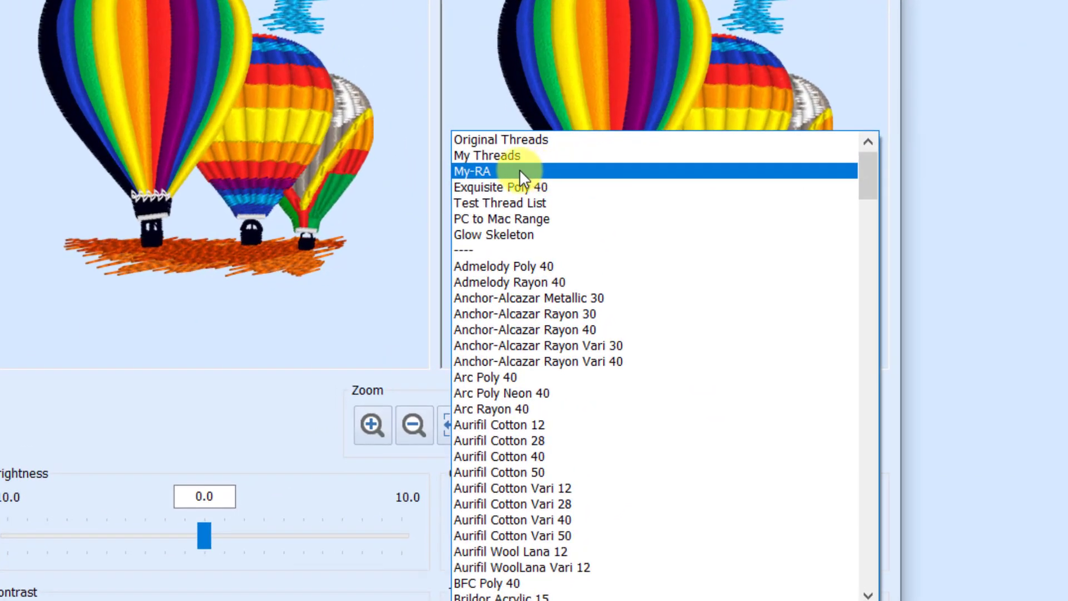
click(479, 172)
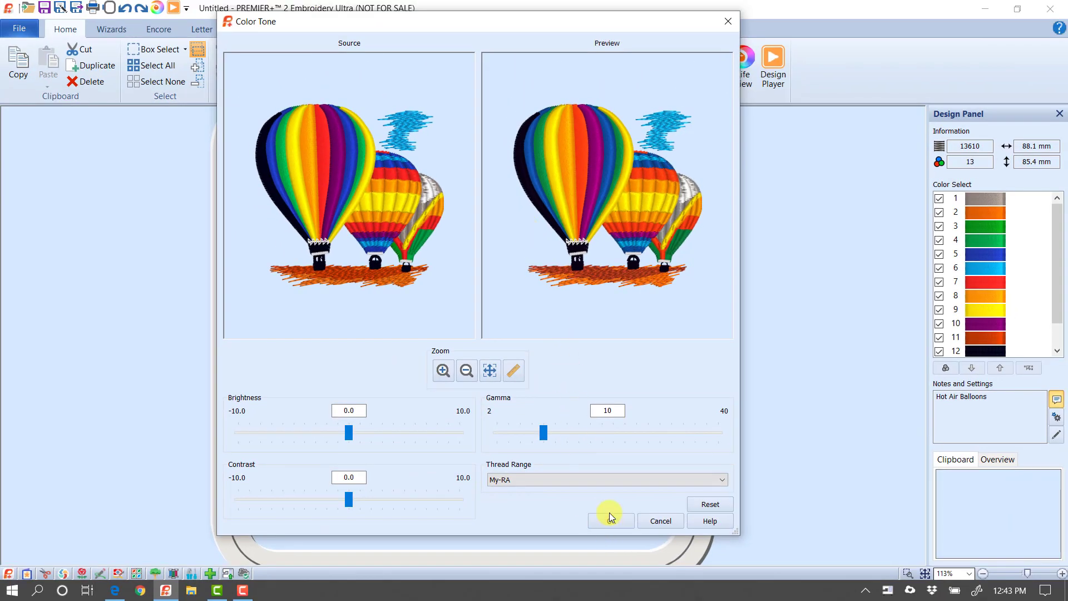
click(609, 521)
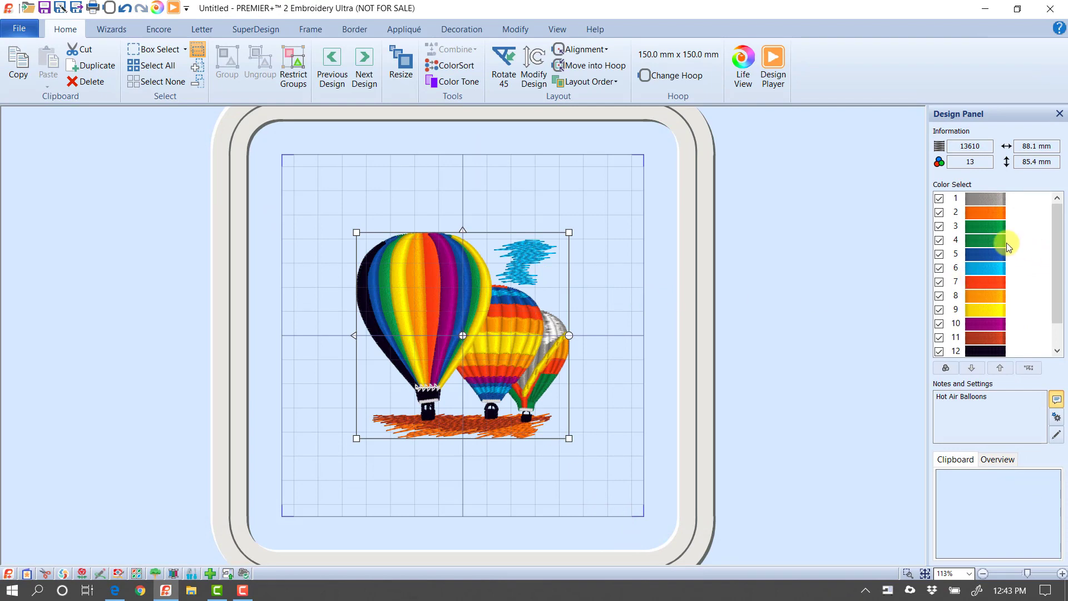
double_click(984, 241)
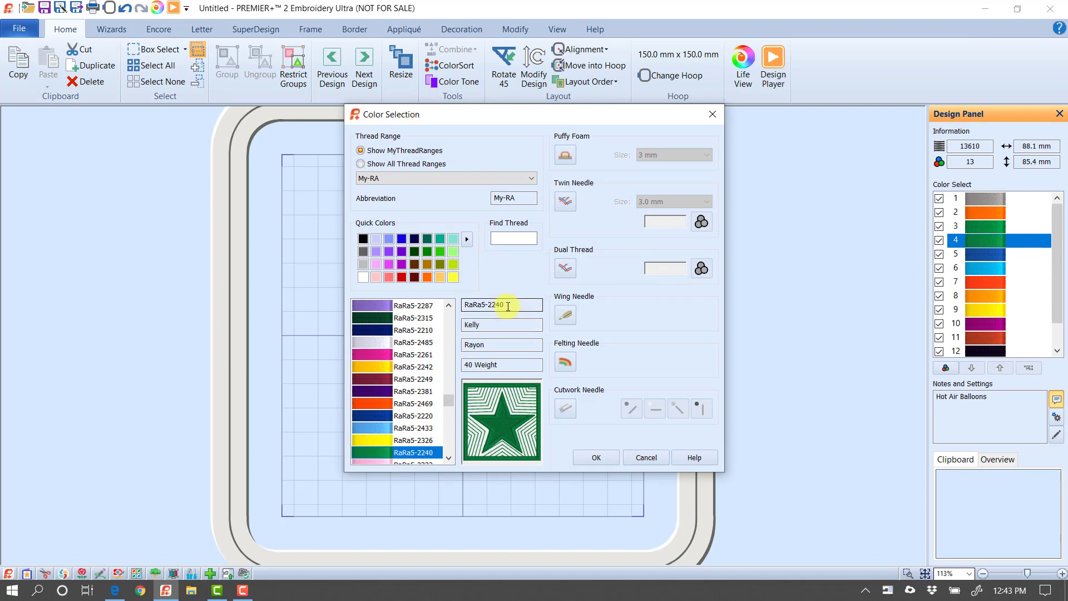
click(593, 457)
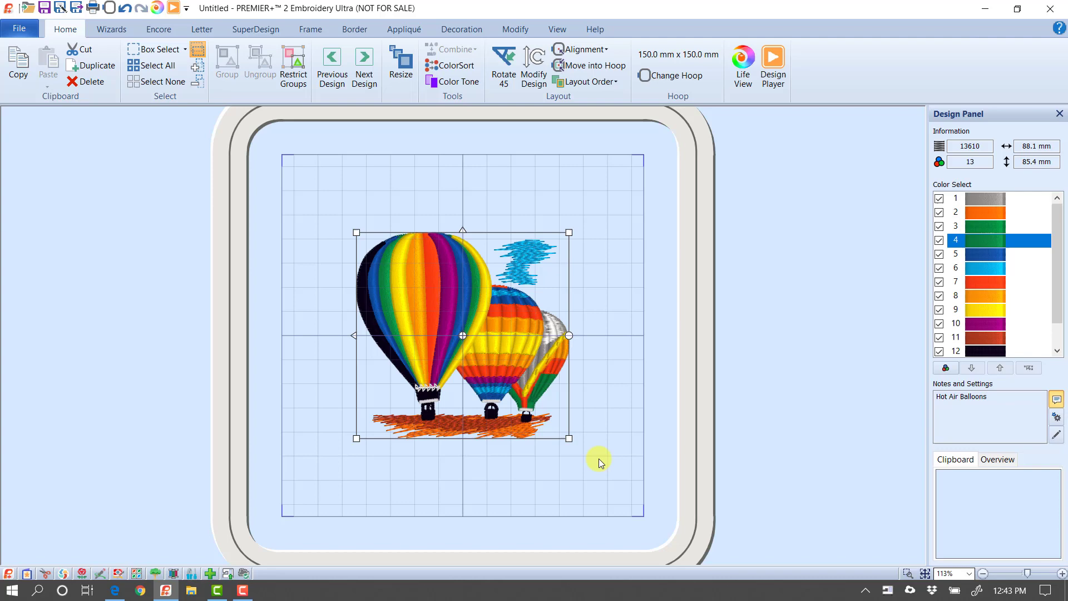